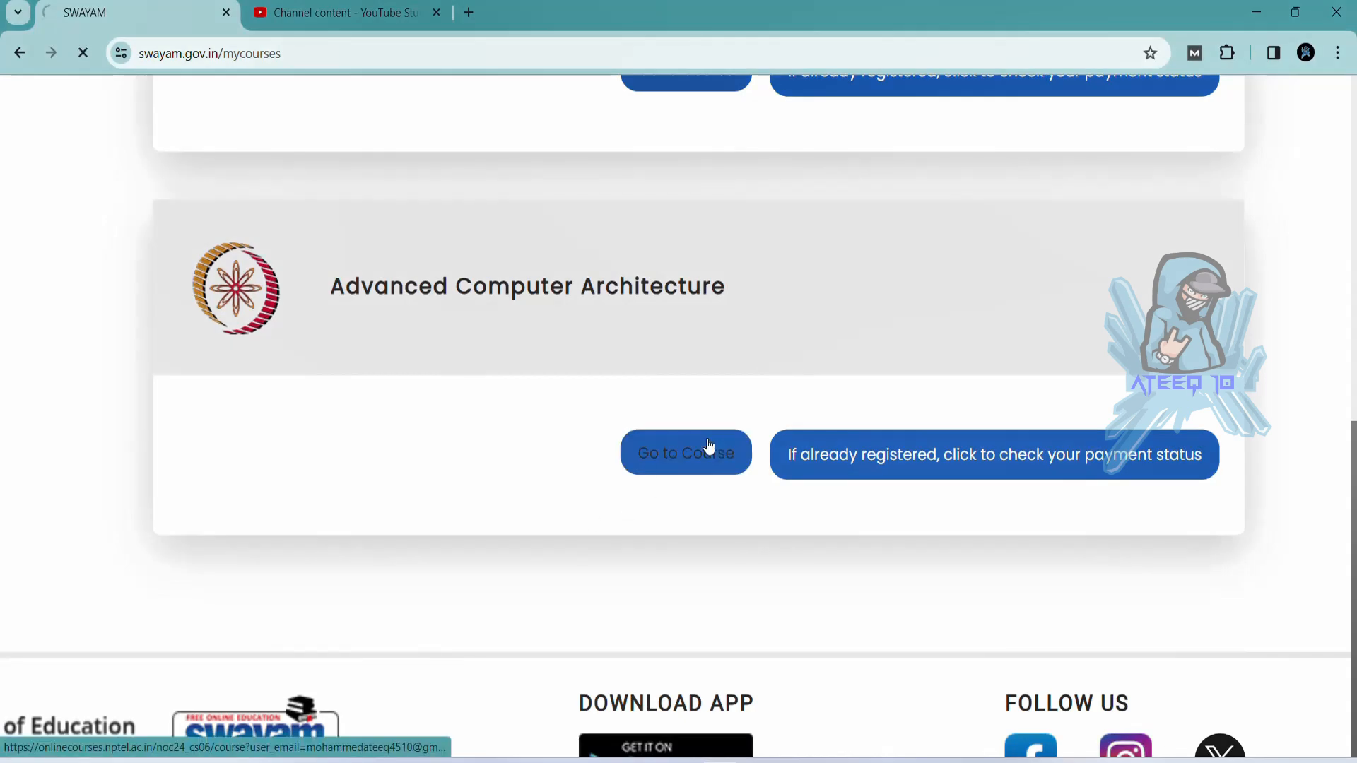
Open the Week 10 Assignment 10 quiz of the Advanced Computer Architecture course.
left_click(684, 452)
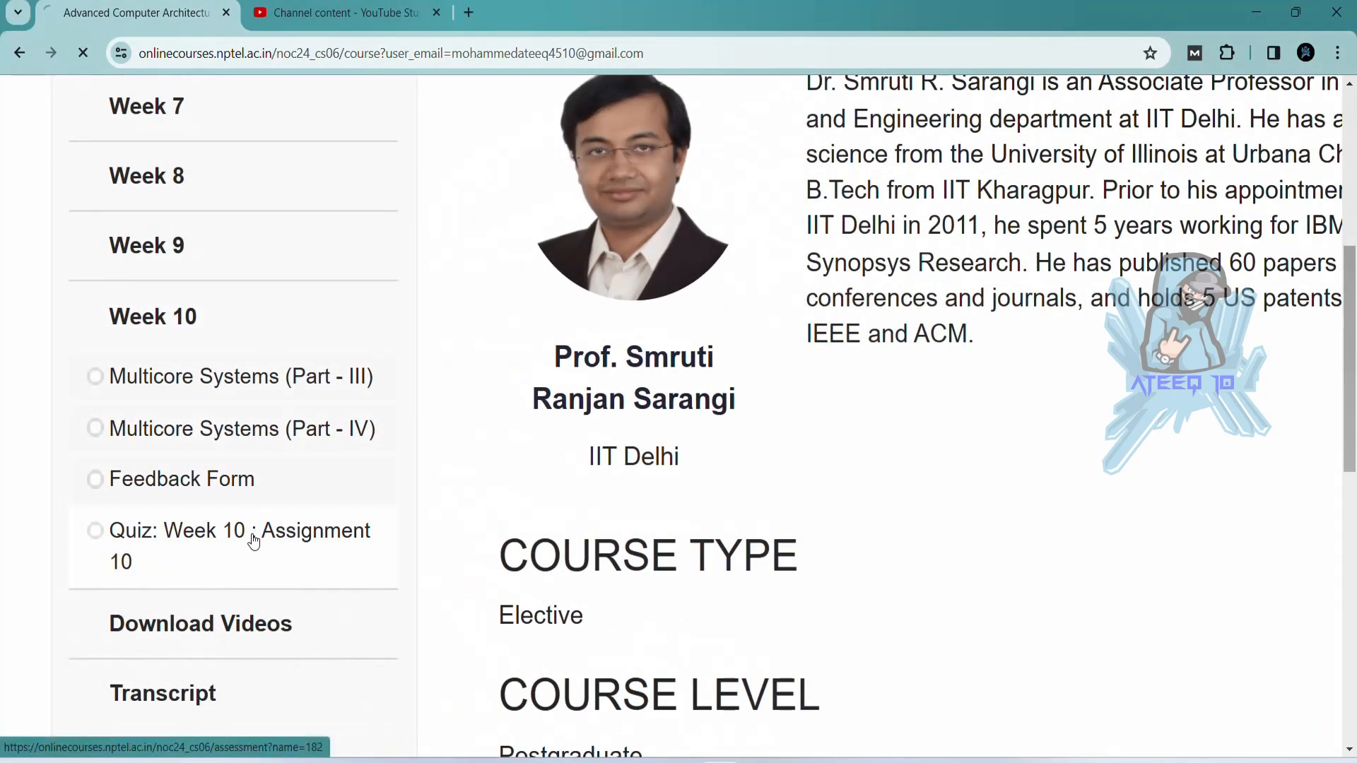
left_click(240, 530)
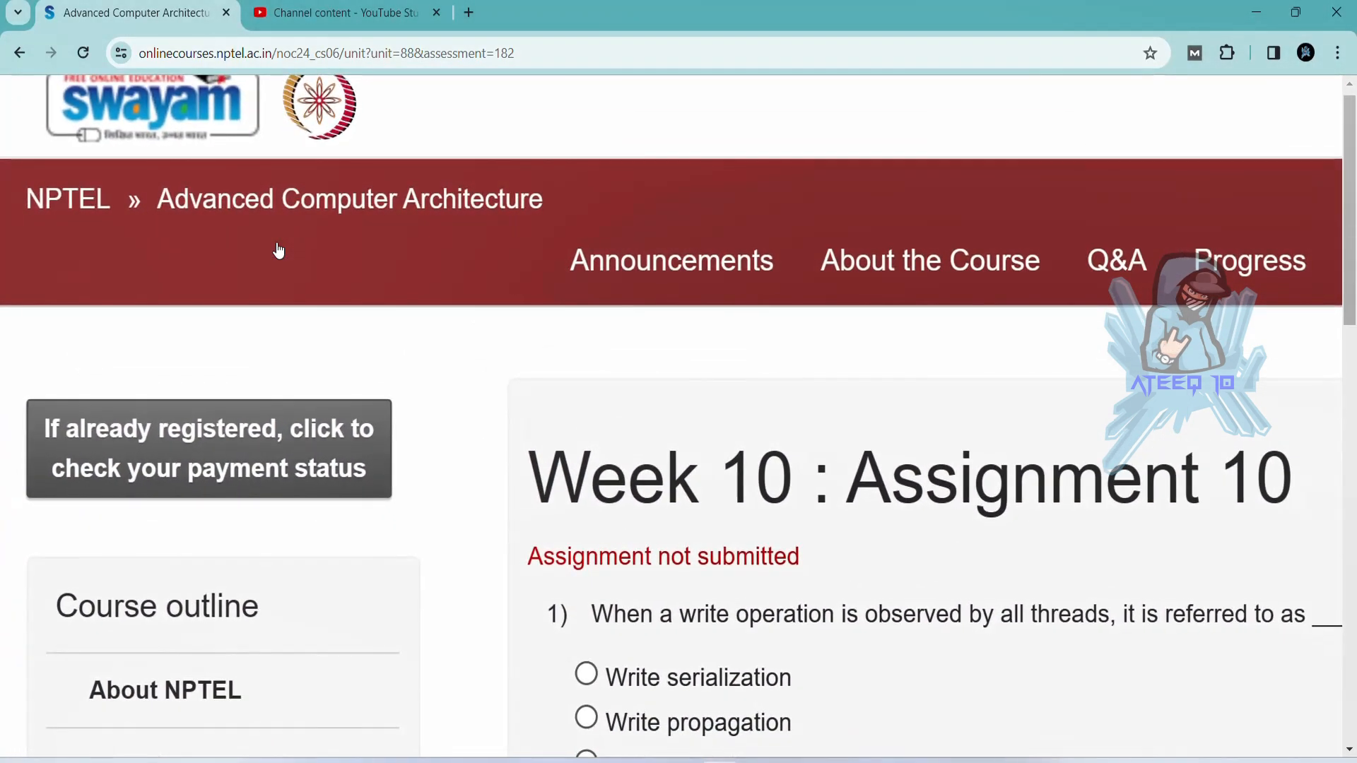
scroll("down", 3)
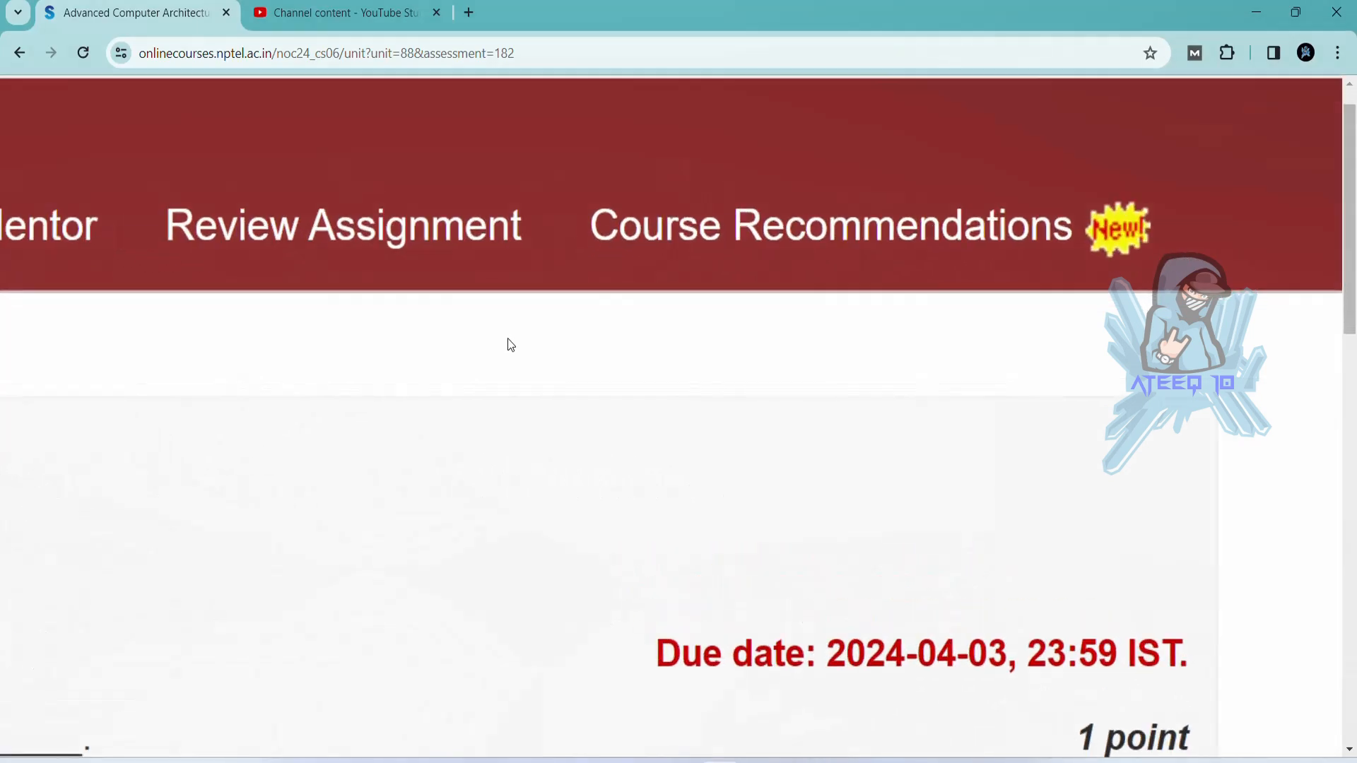
scroll("down", 3)
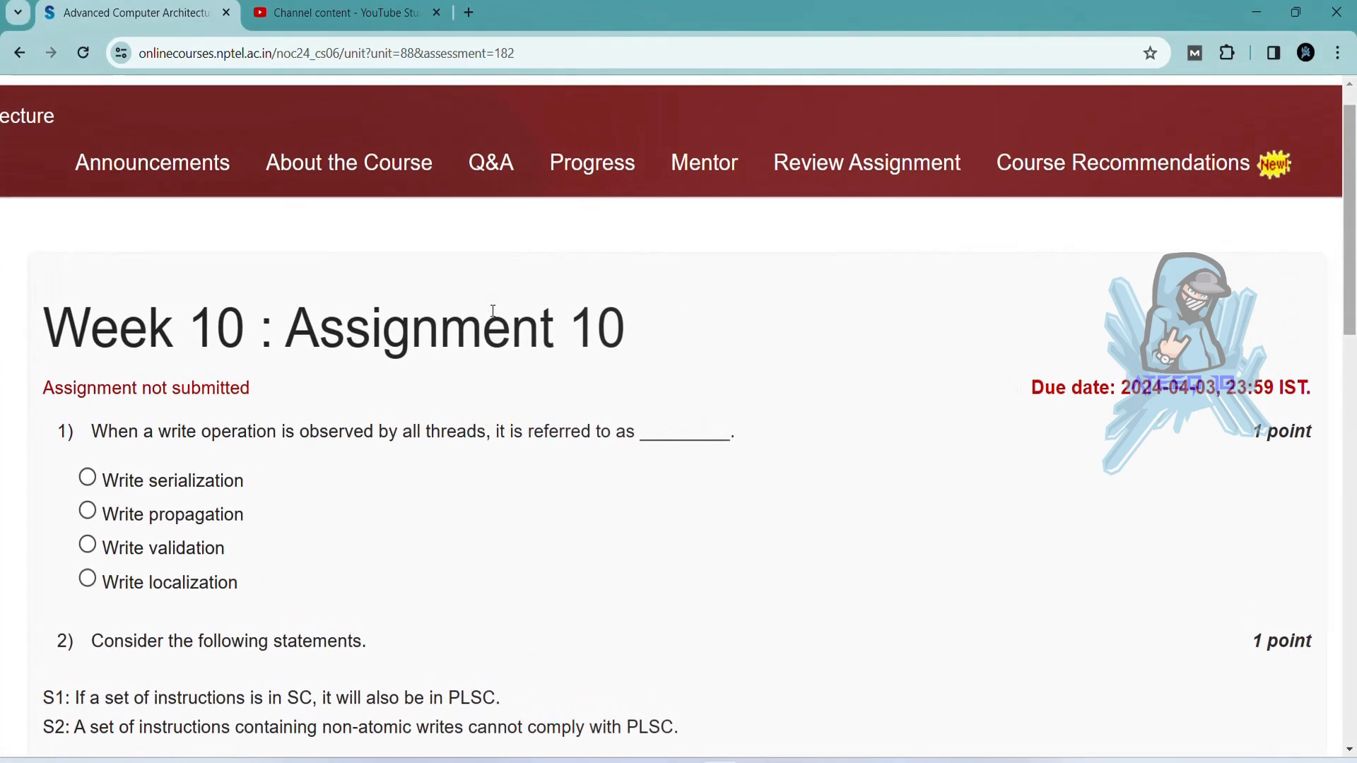
scroll("down", 3)
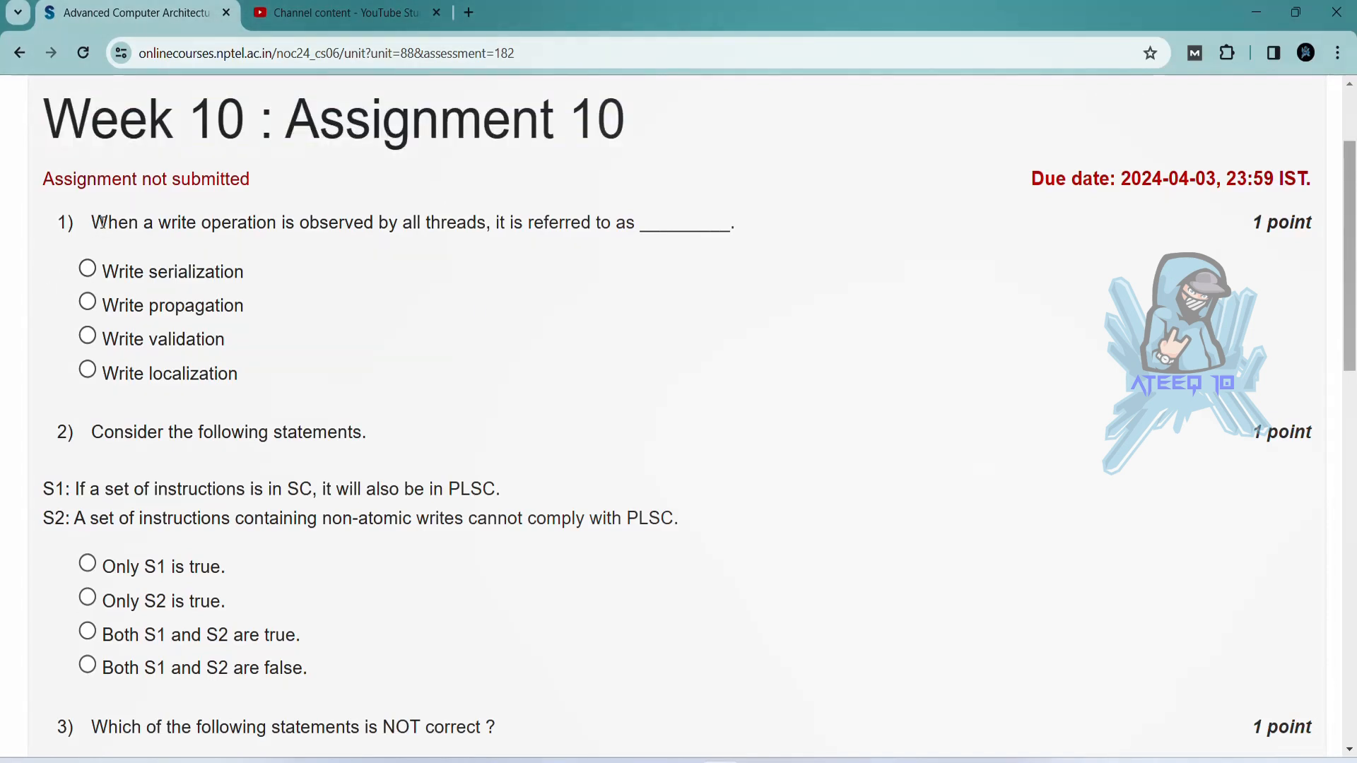
left_click_drag(103, 221, 489, 222)
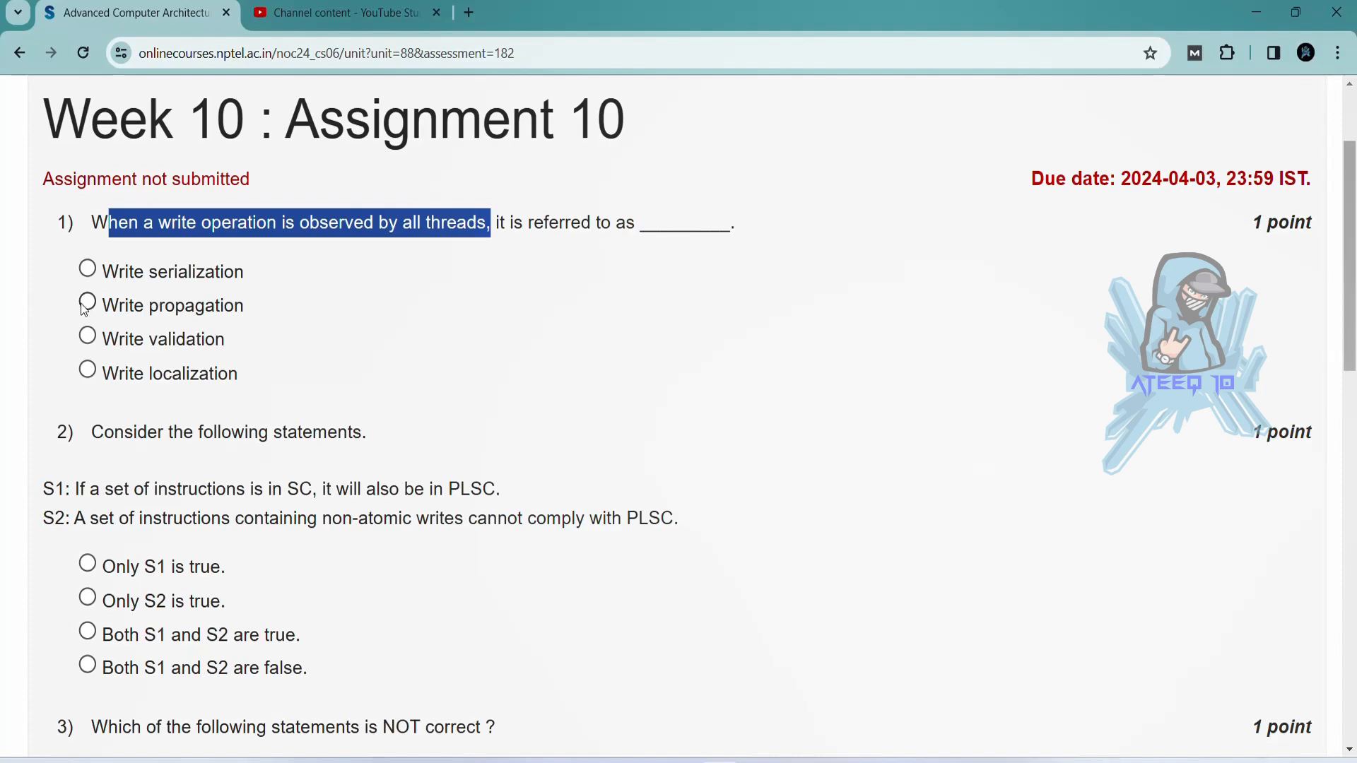
scroll("down", 3)
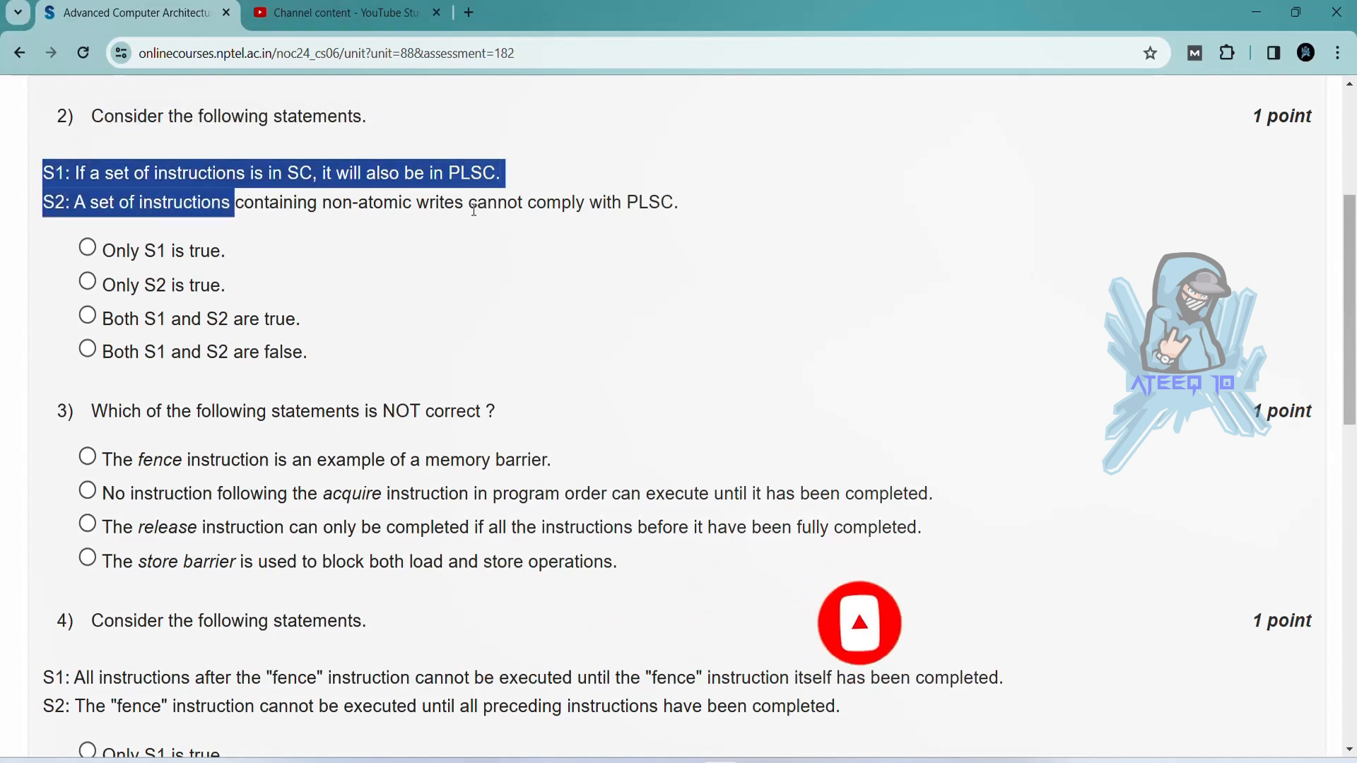
Answer question 3 with 'store barrier blocks both load and store operations' and review question 4's statements.
left_click(88, 249)
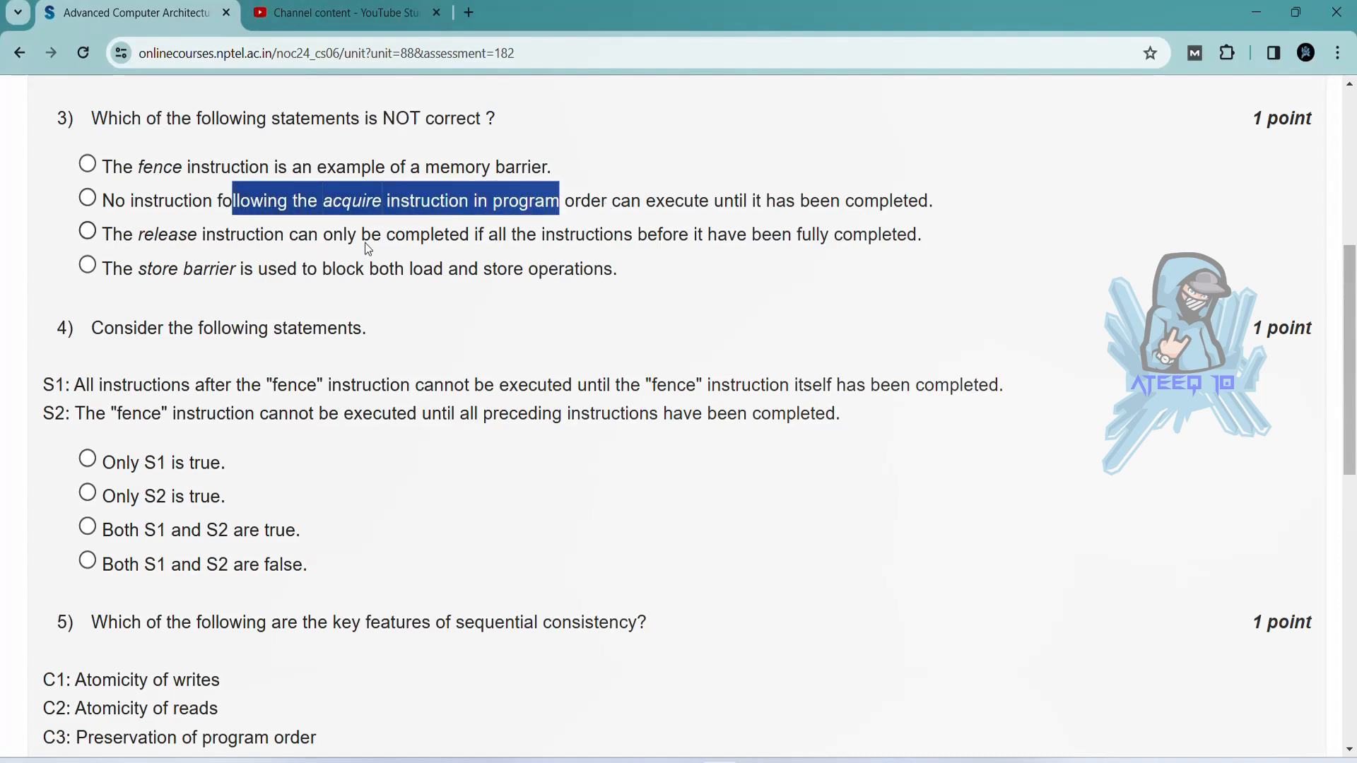
mouse_move(113, 270)
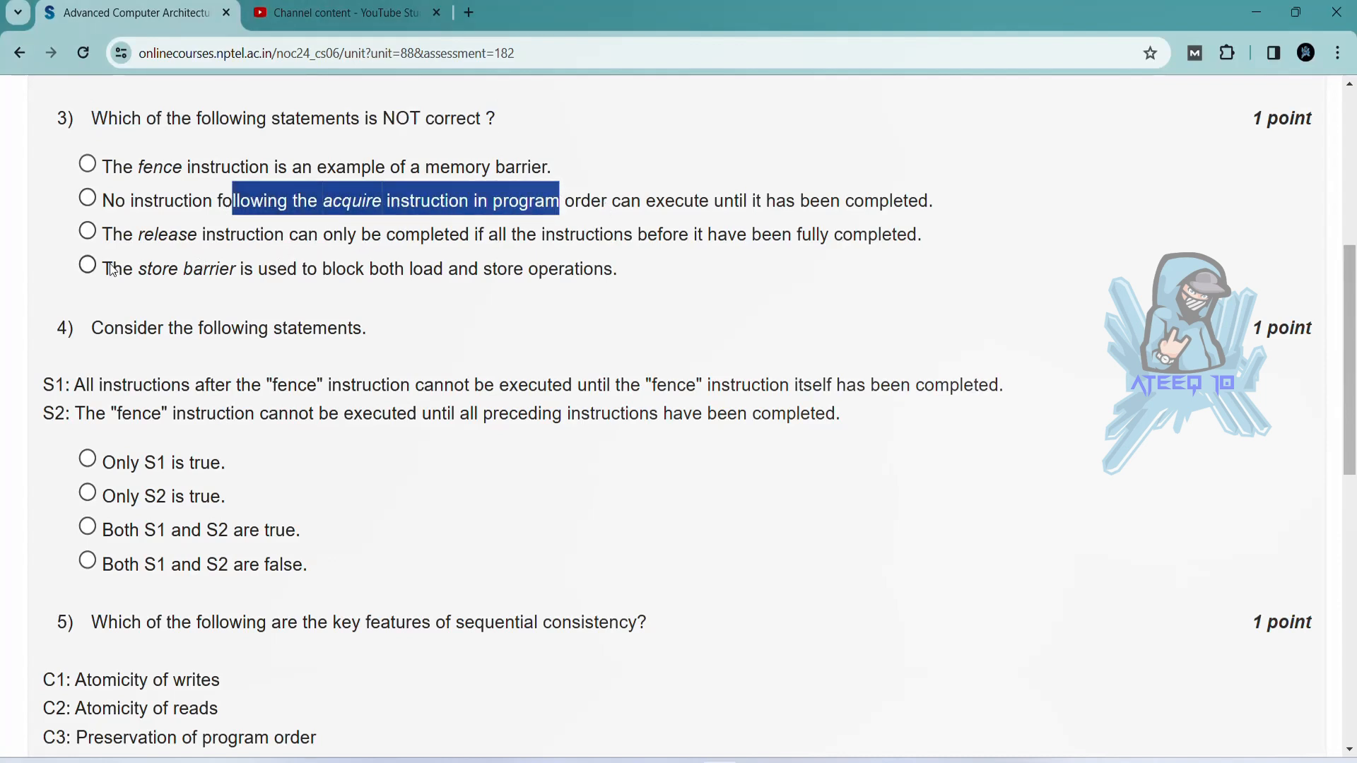
left_click(87, 264)
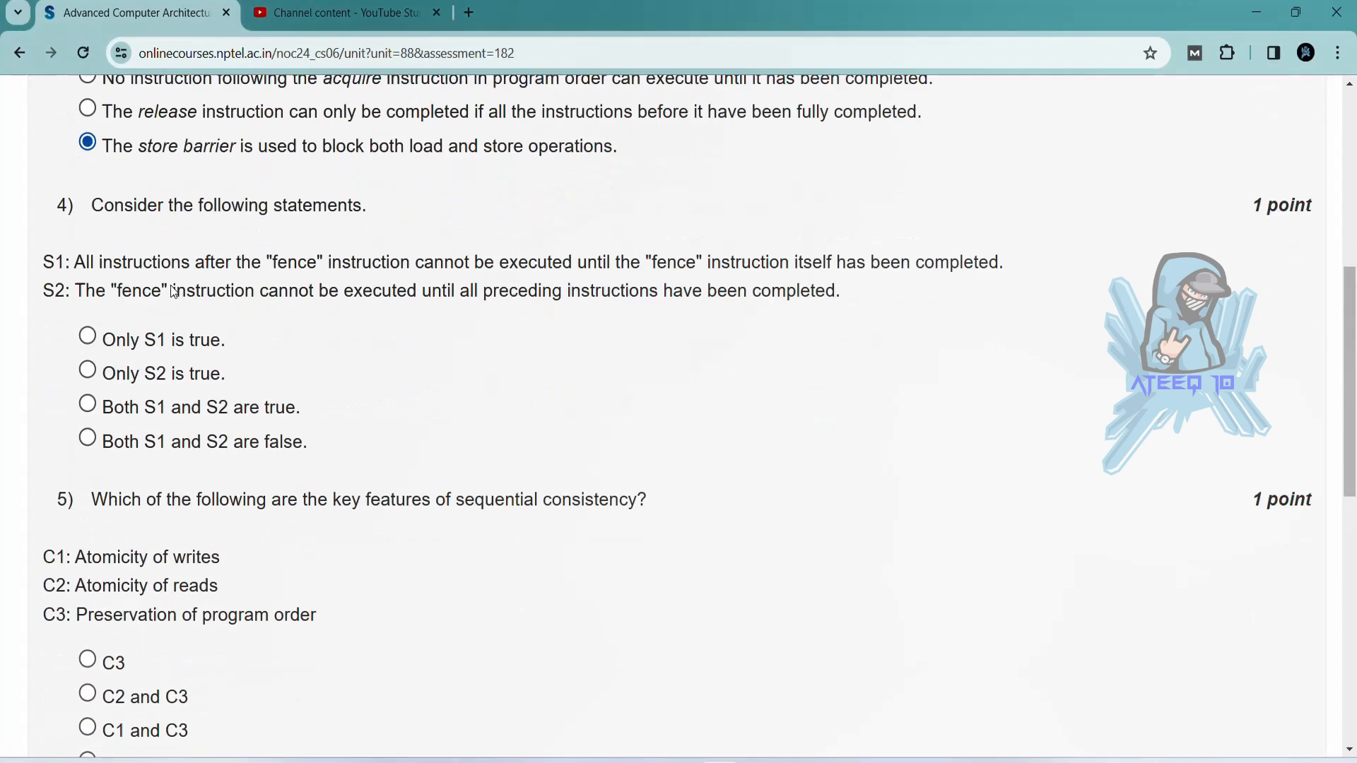
scroll("down", 3)
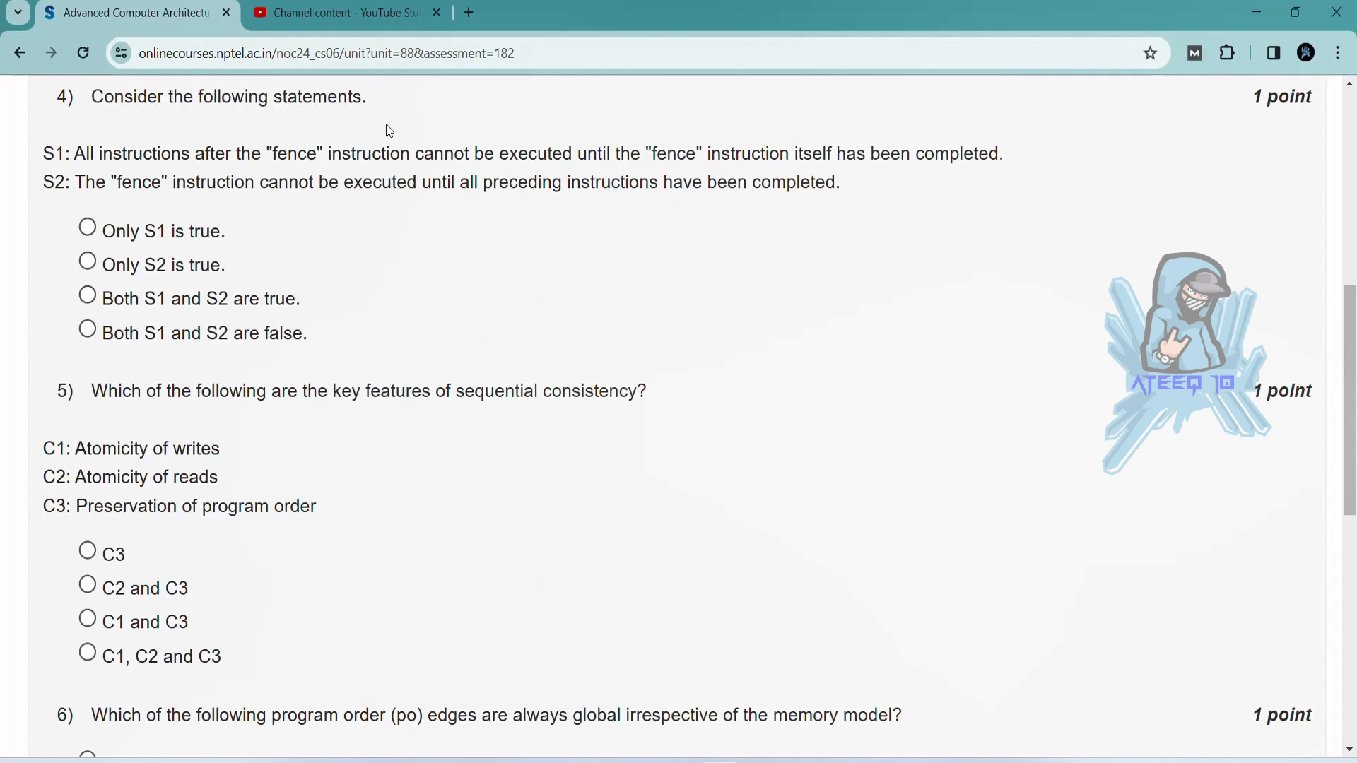
mouse_move(343, 152)
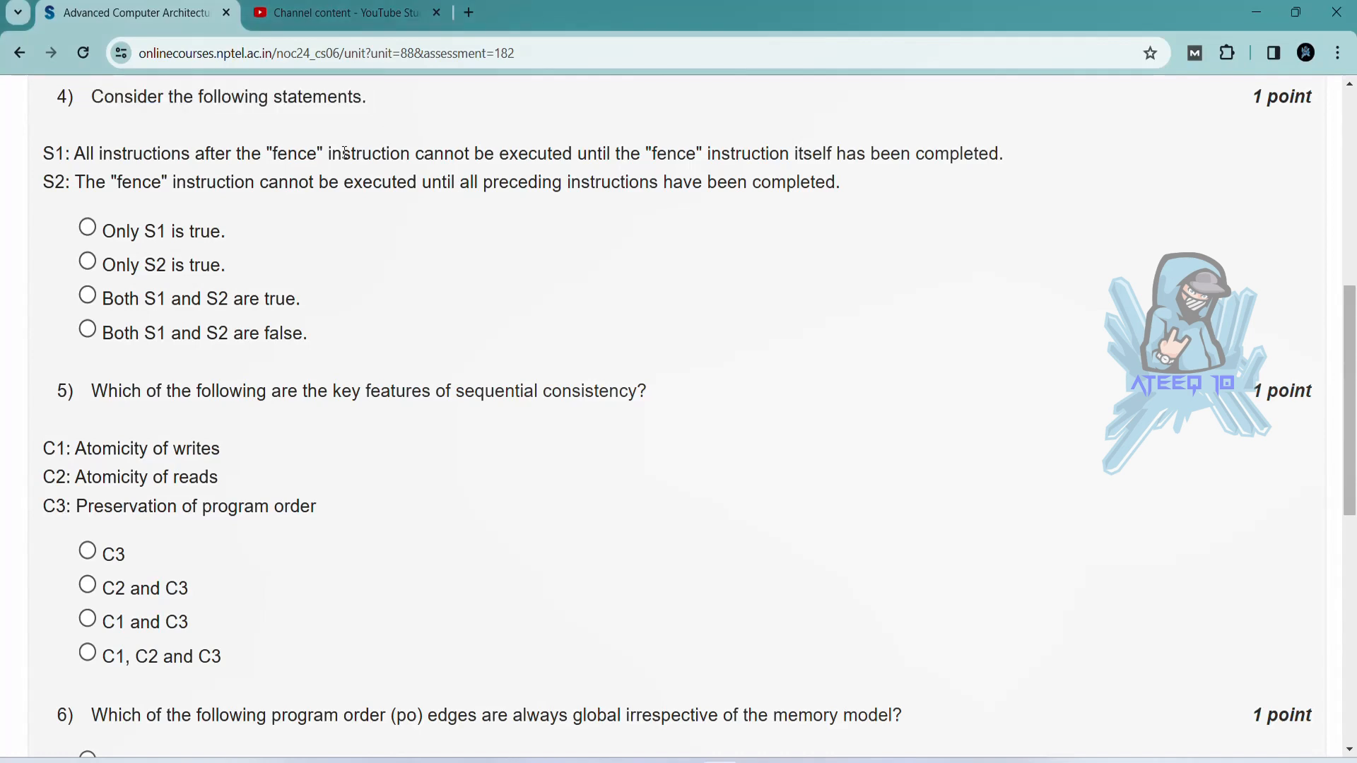
left_click_drag(48, 153, 219, 183)
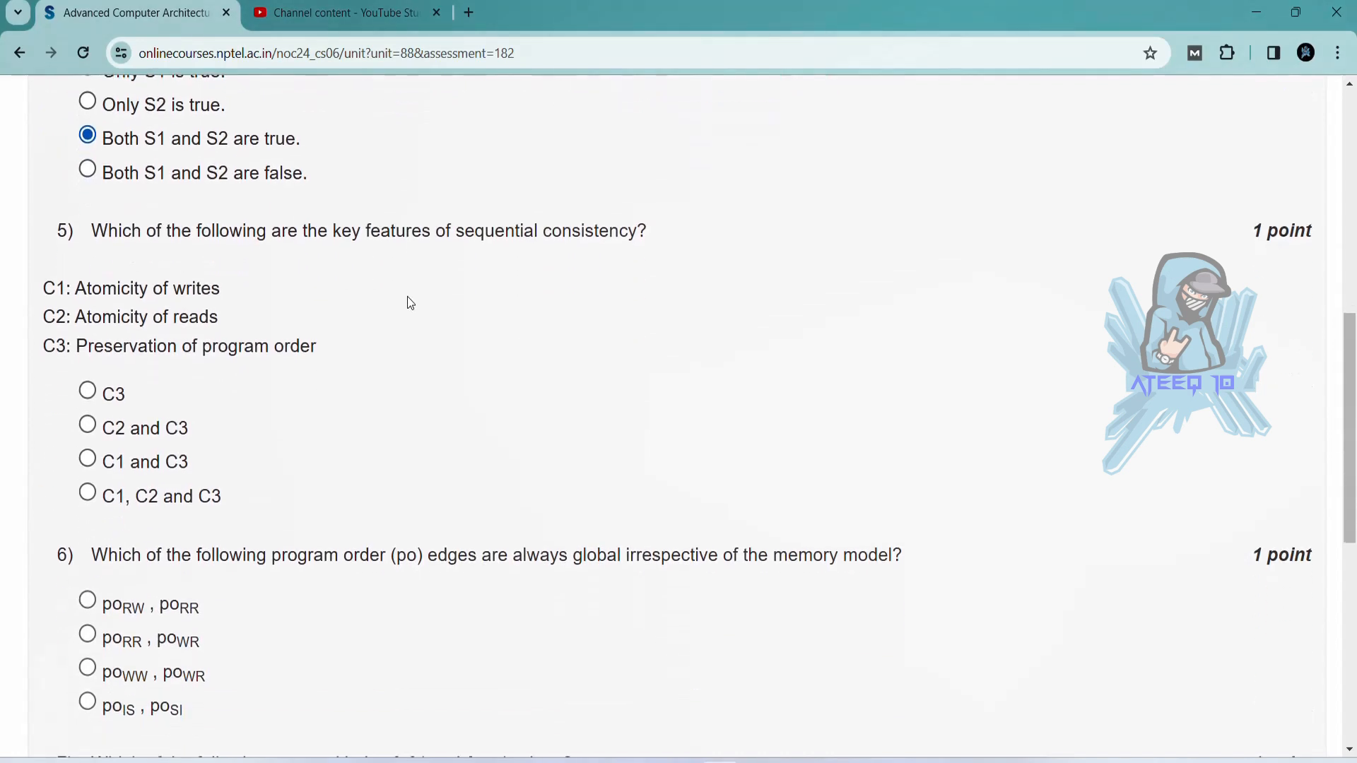
scroll("down", 3)
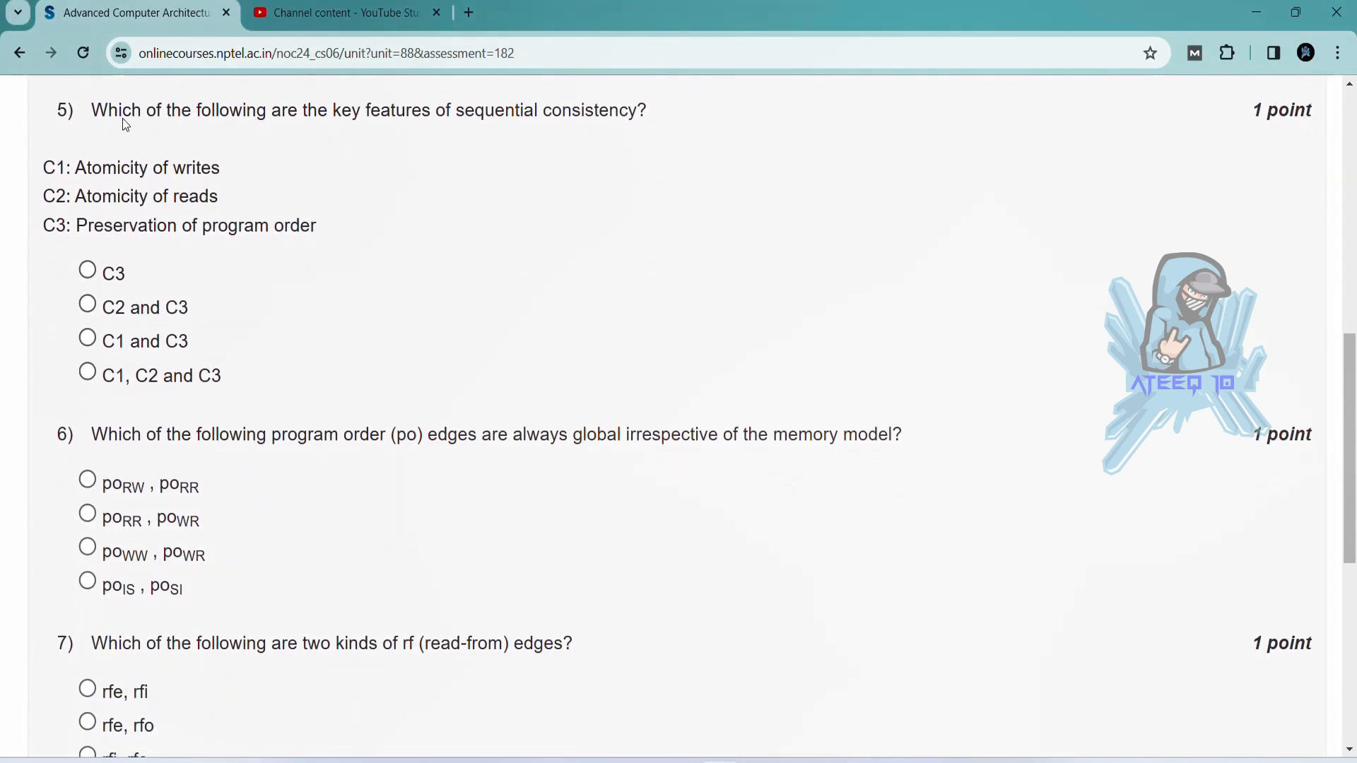
left_click_drag(110, 110, 644, 111)
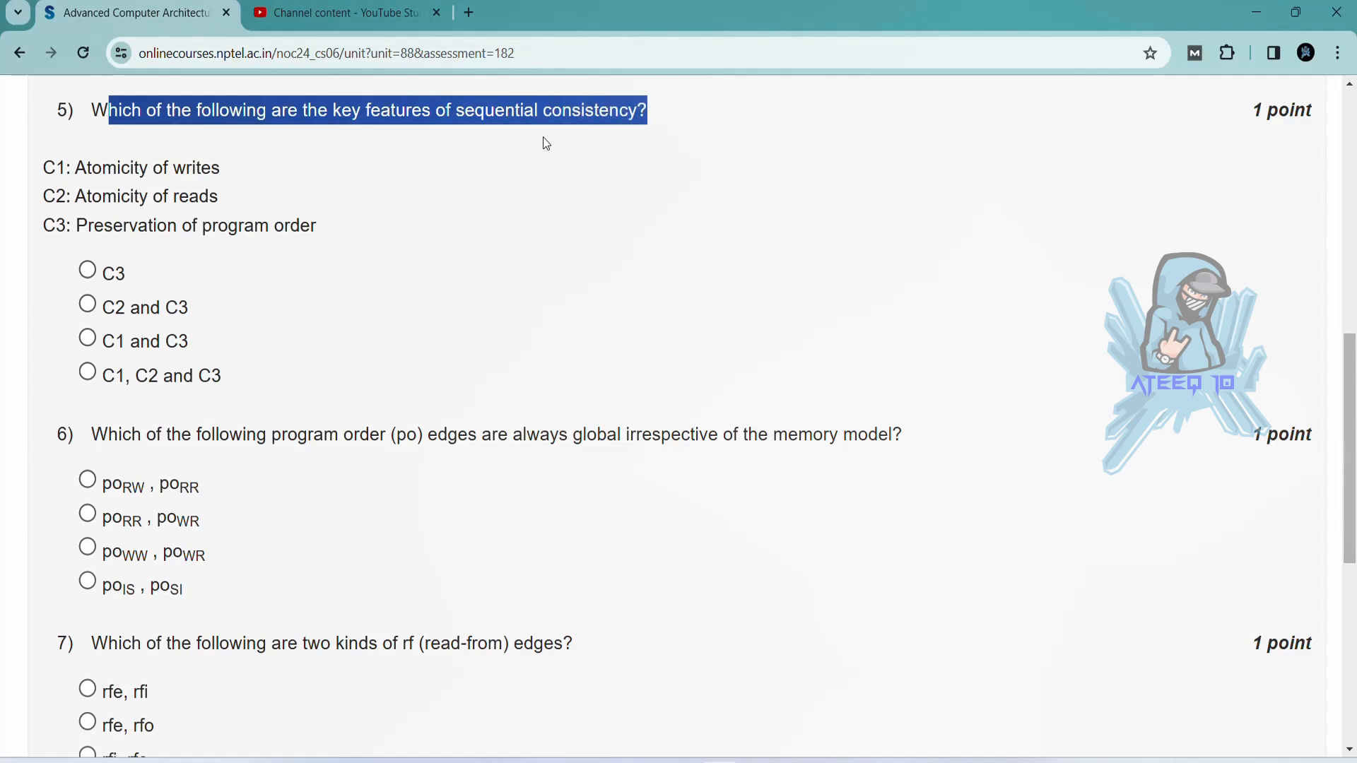
left_click_drag(77, 168, 172, 195)
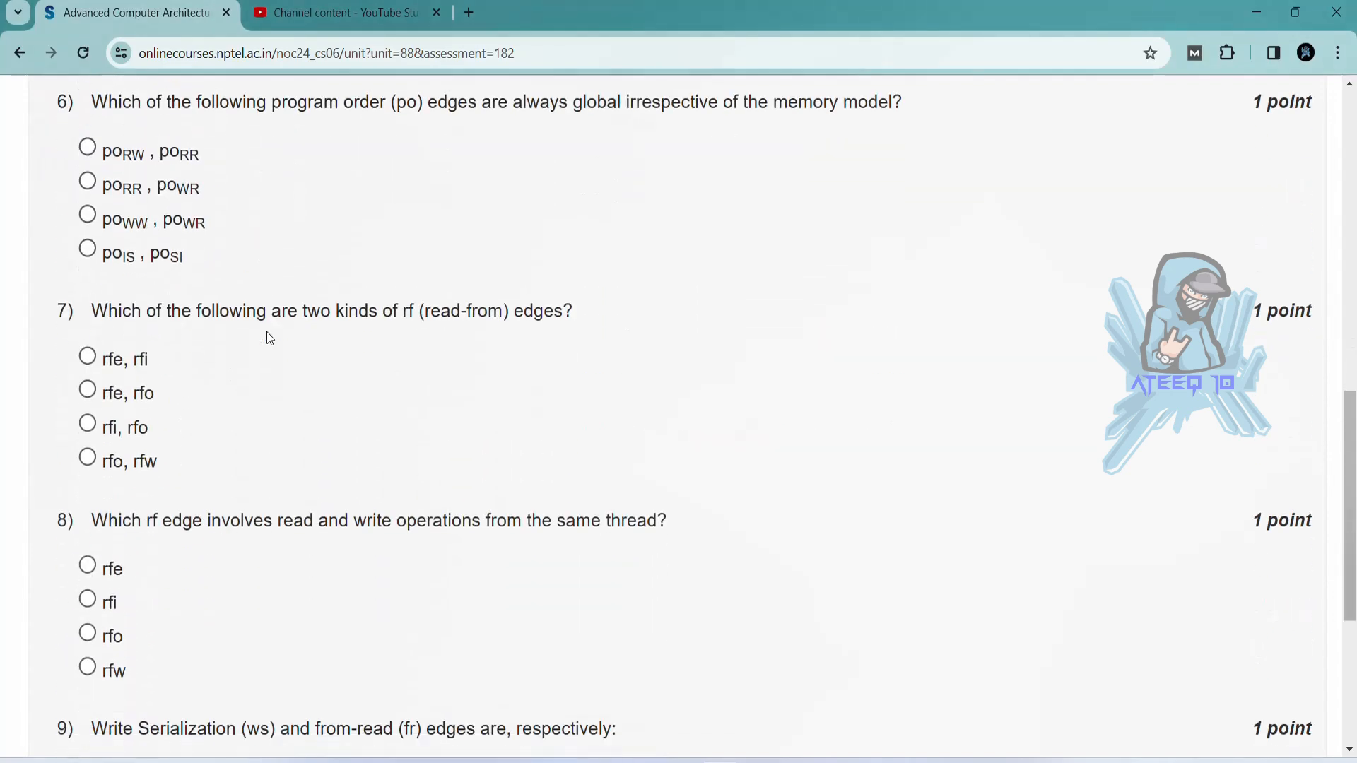
scroll("down", 3)
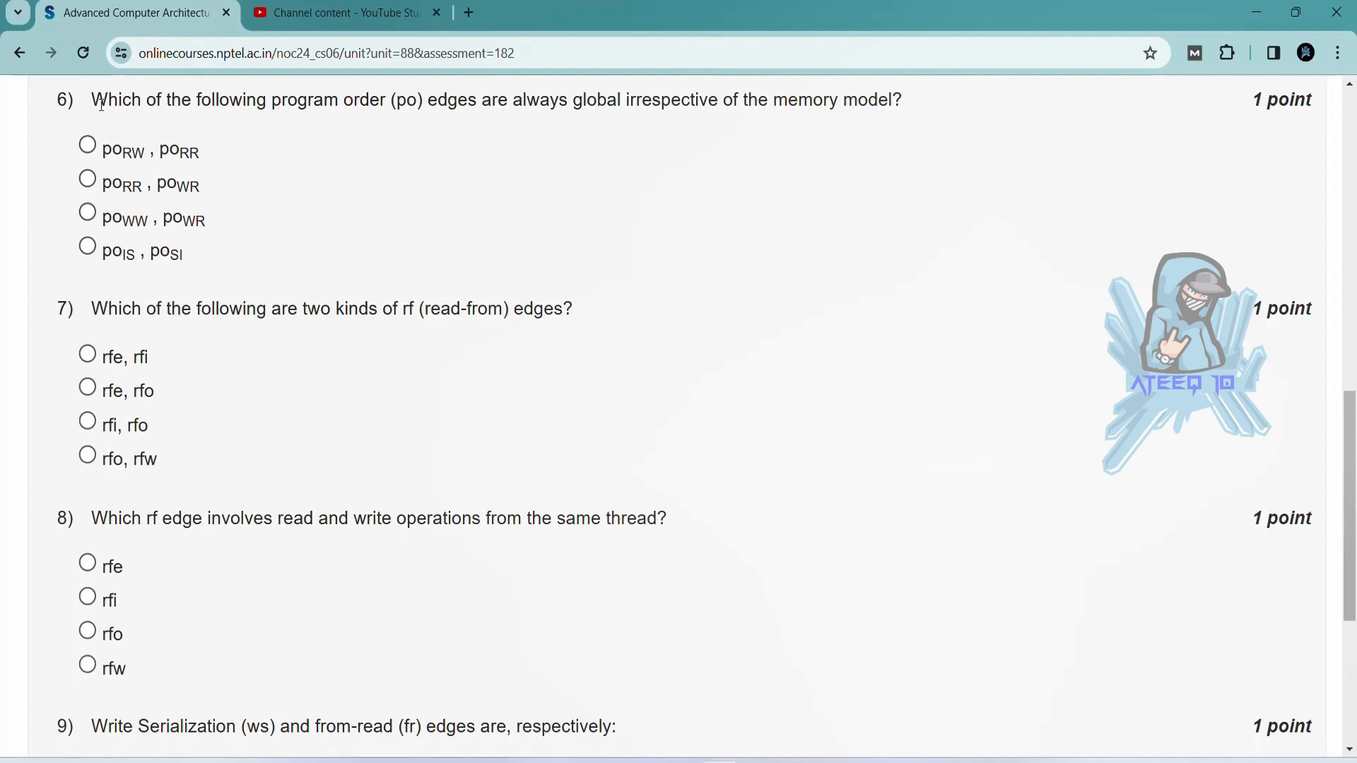
left_click_drag(90, 99, 480, 99)
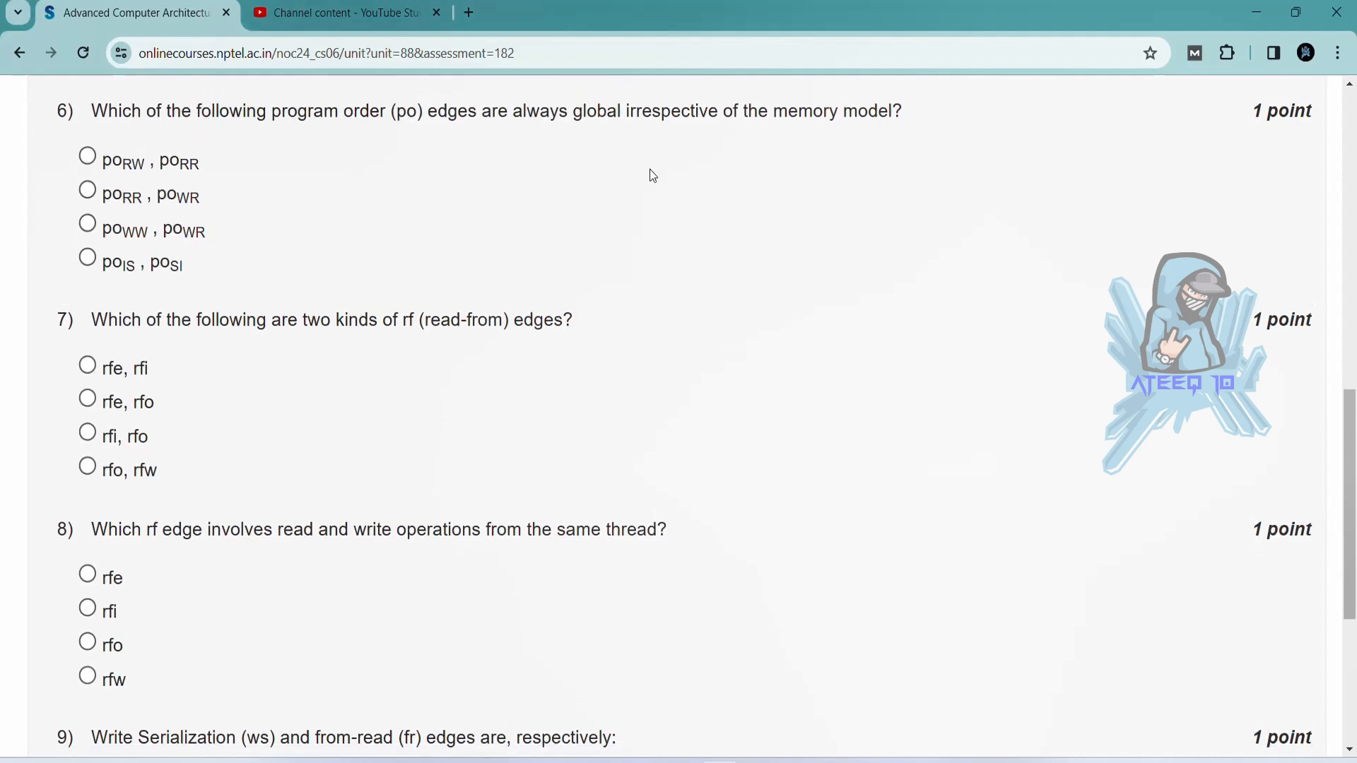
mouse_move(417, 130)
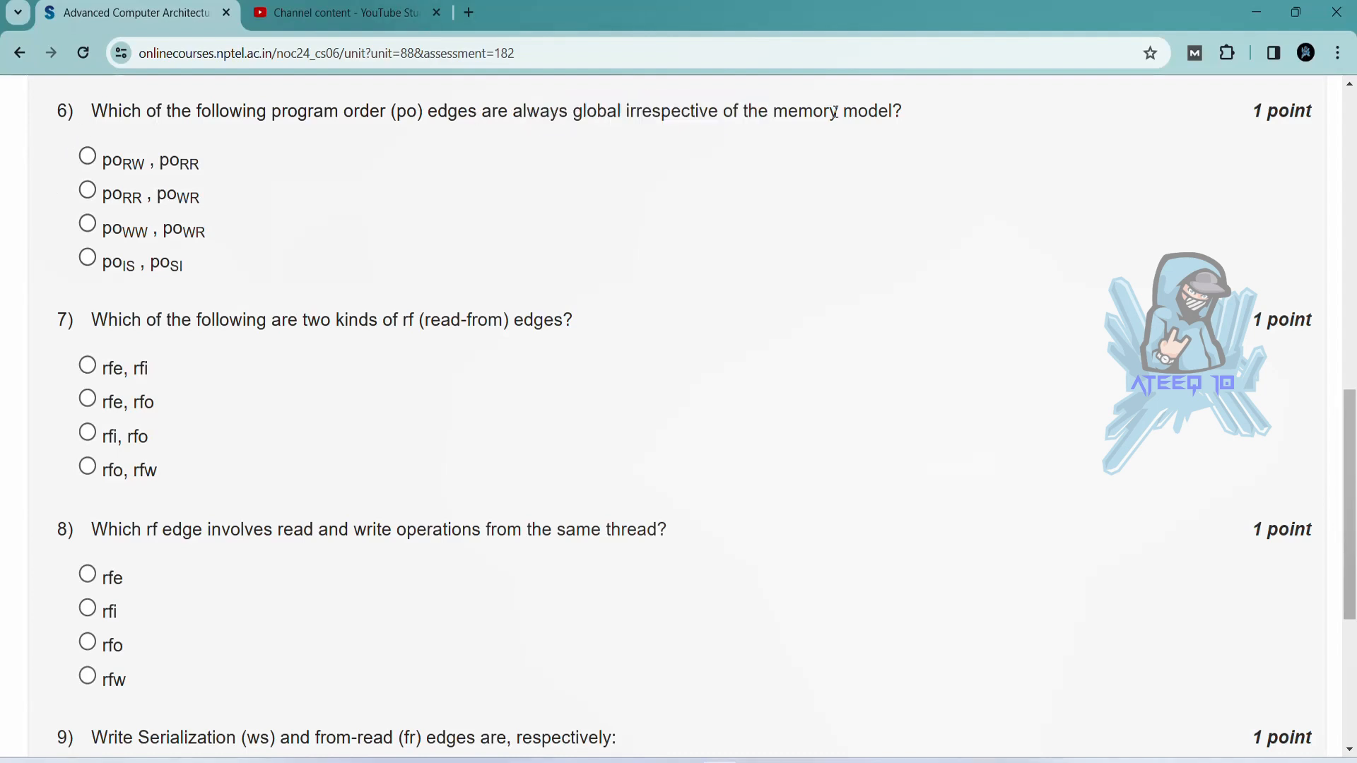
double_click(870, 110)
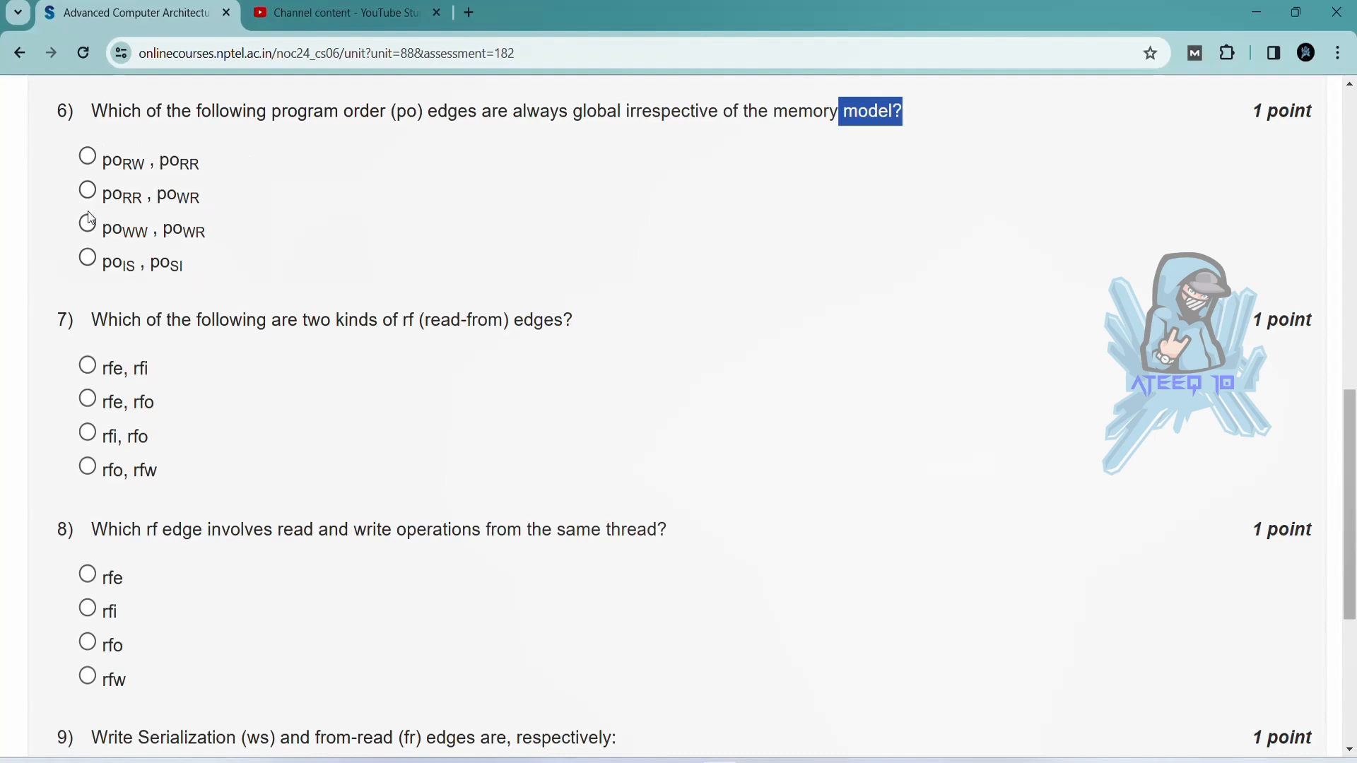
scroll("down", 3)
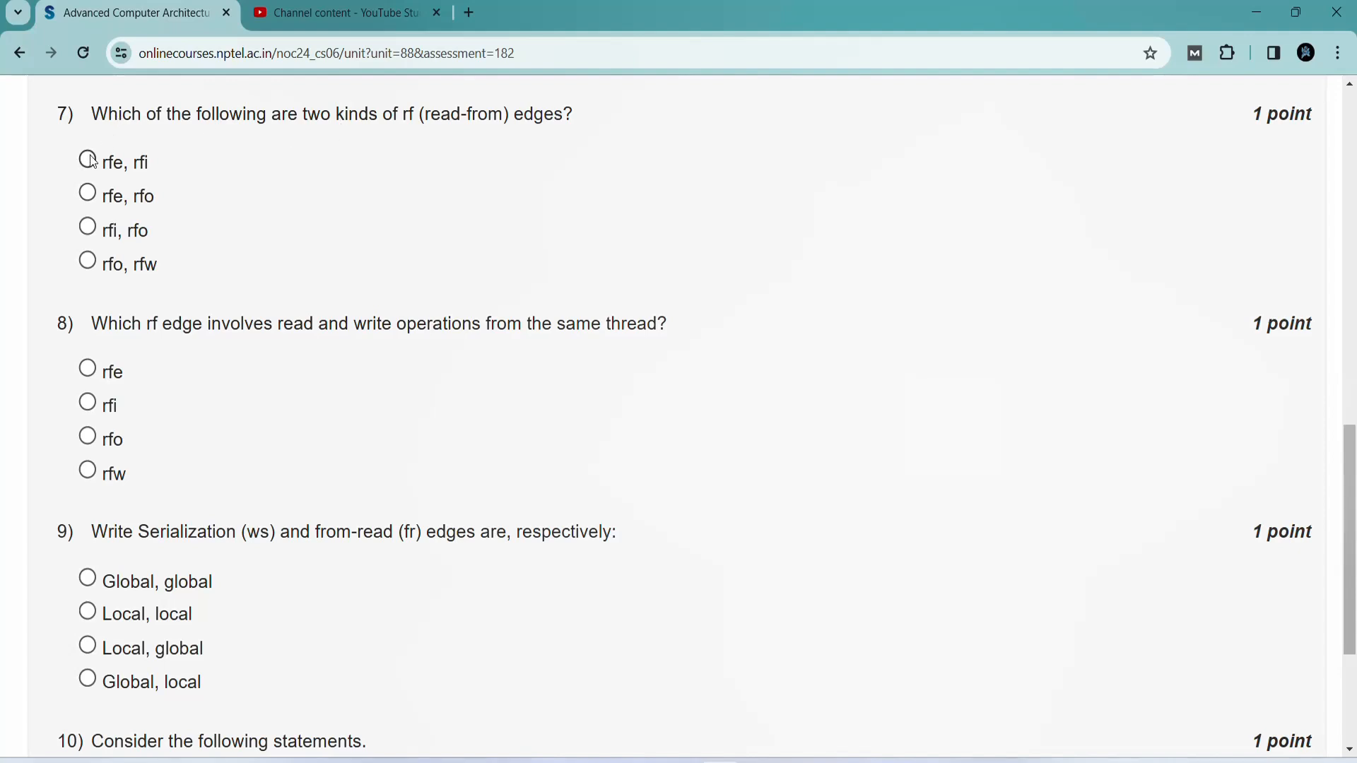
scroll("down", 3)
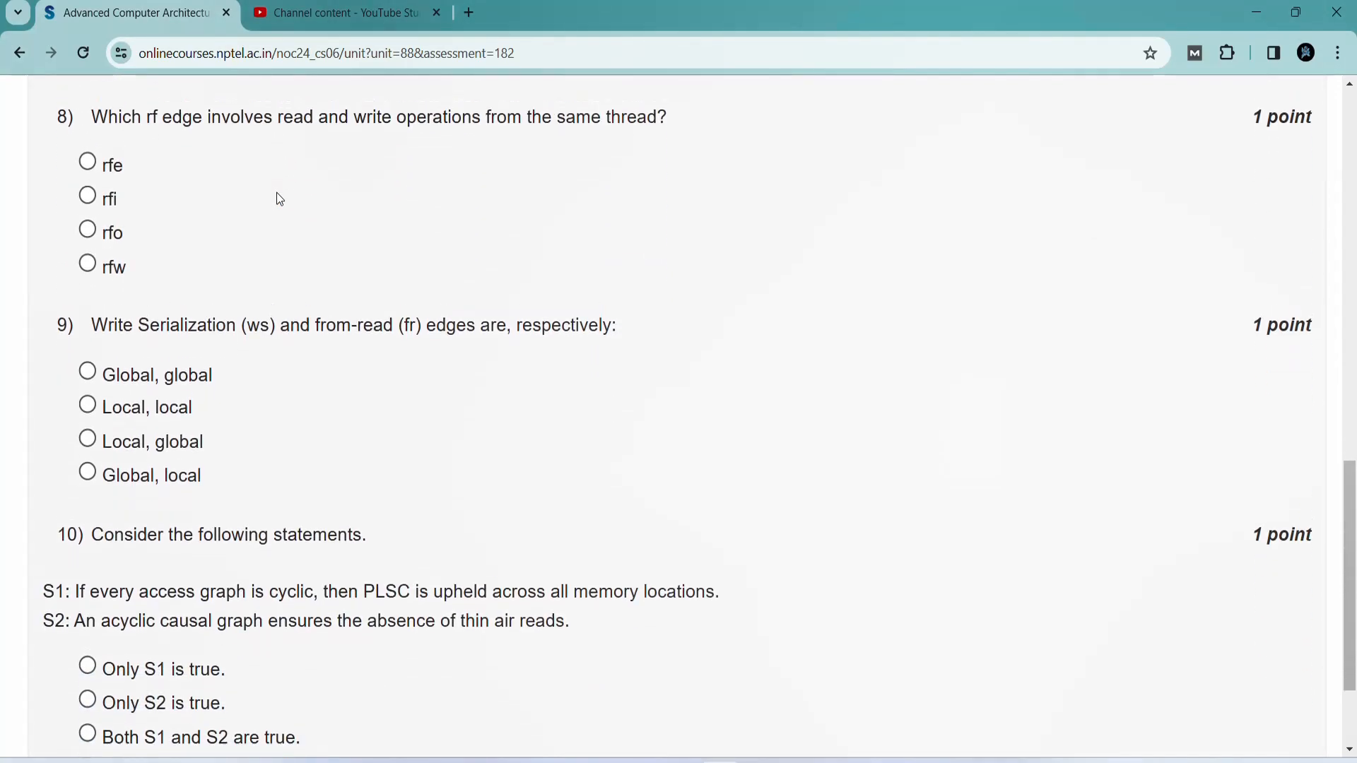
left_click_drag(109, 118, 123, 173)
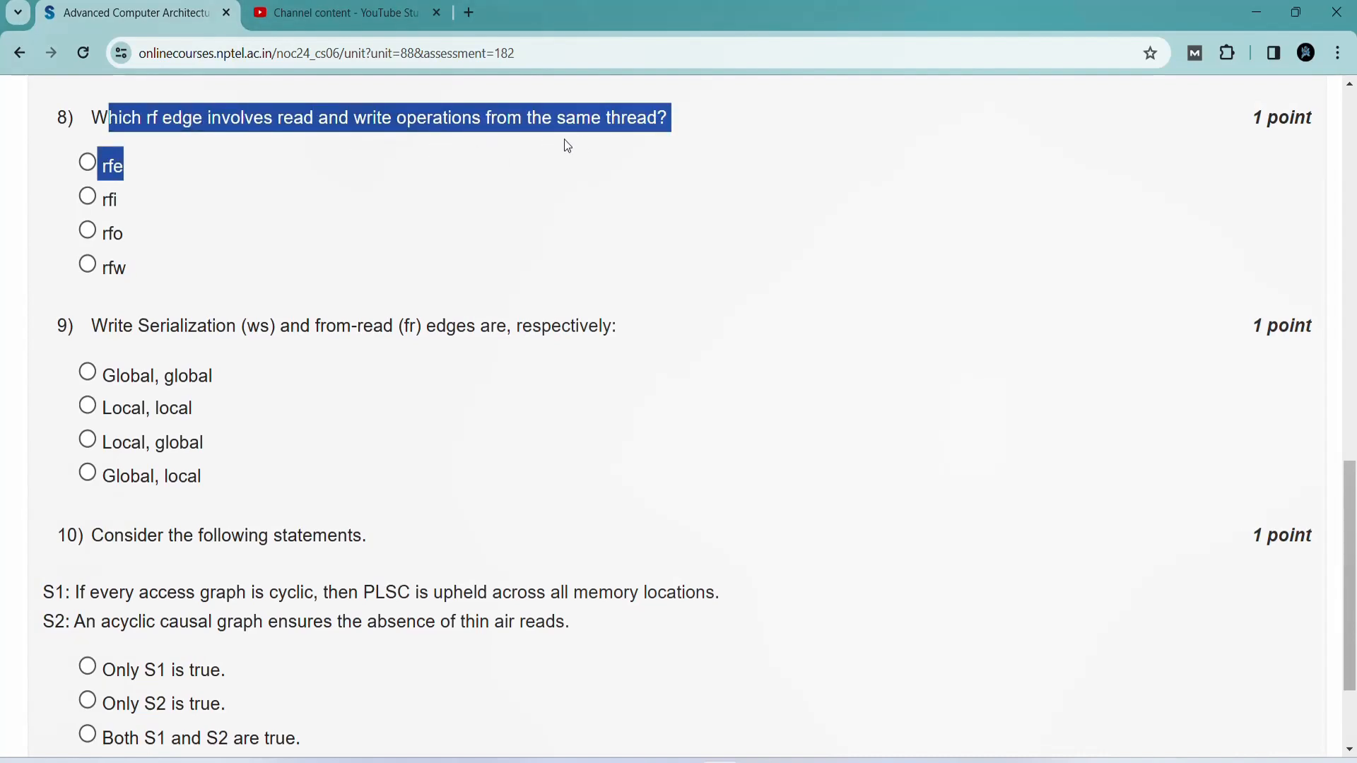
mouse_move(581, 143)
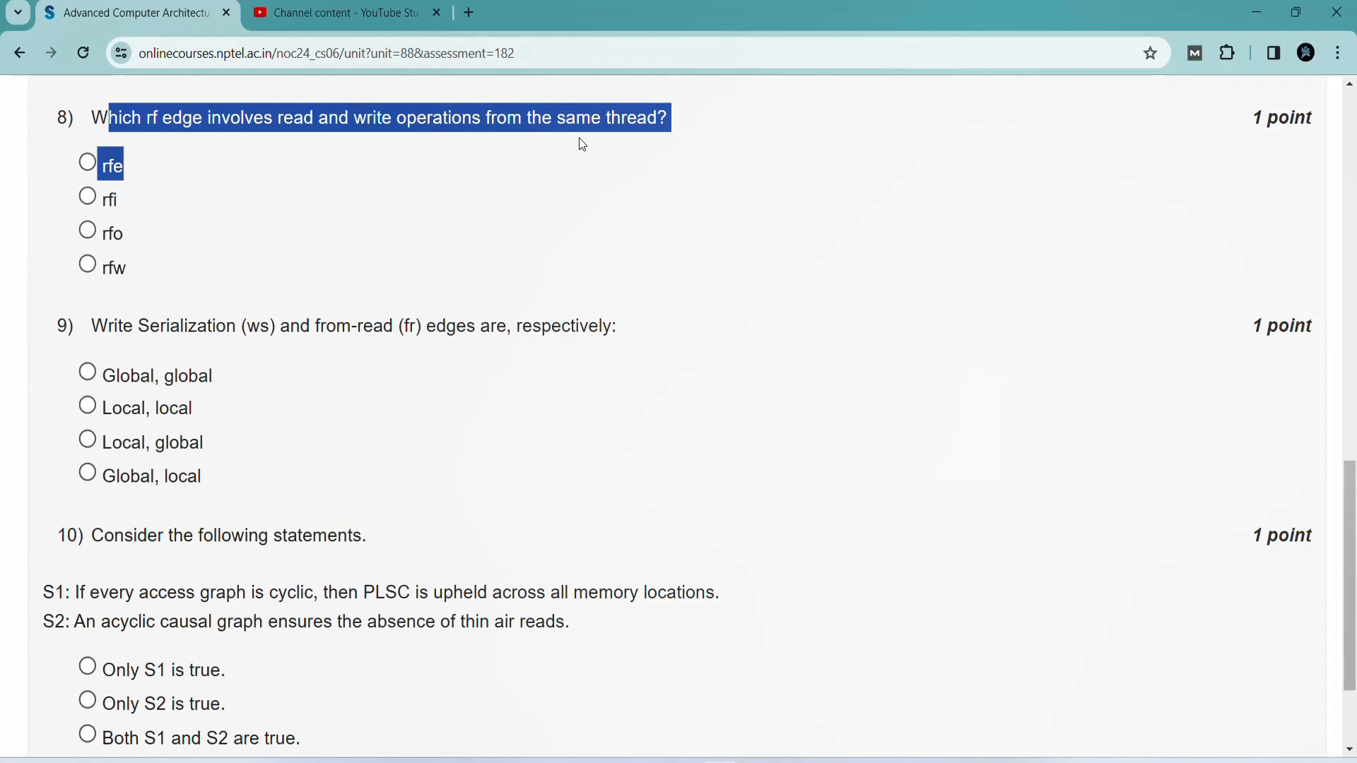
mouse_move(475, 143)
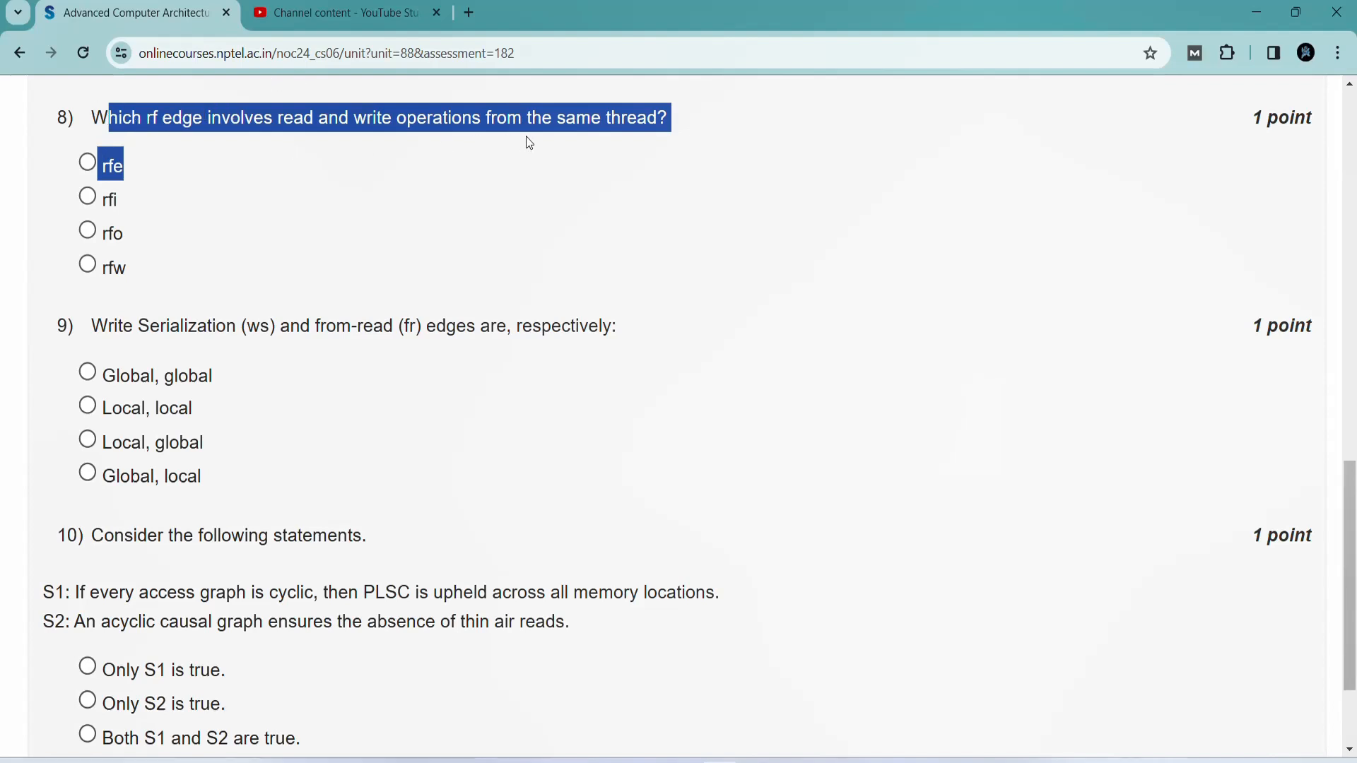
left_click(87, 196)
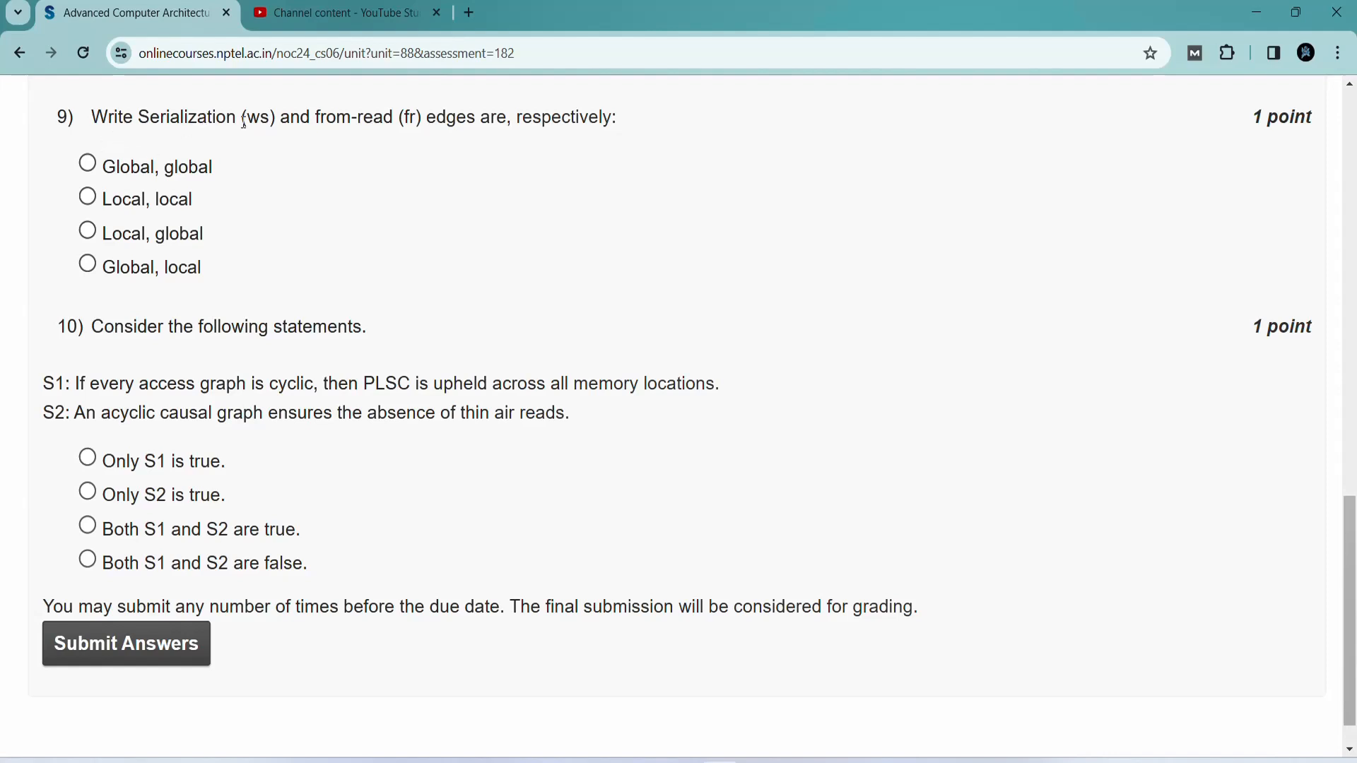
Answer question 9 with 'Global, local'.
left_click_drag(92, 117, 501, 117)
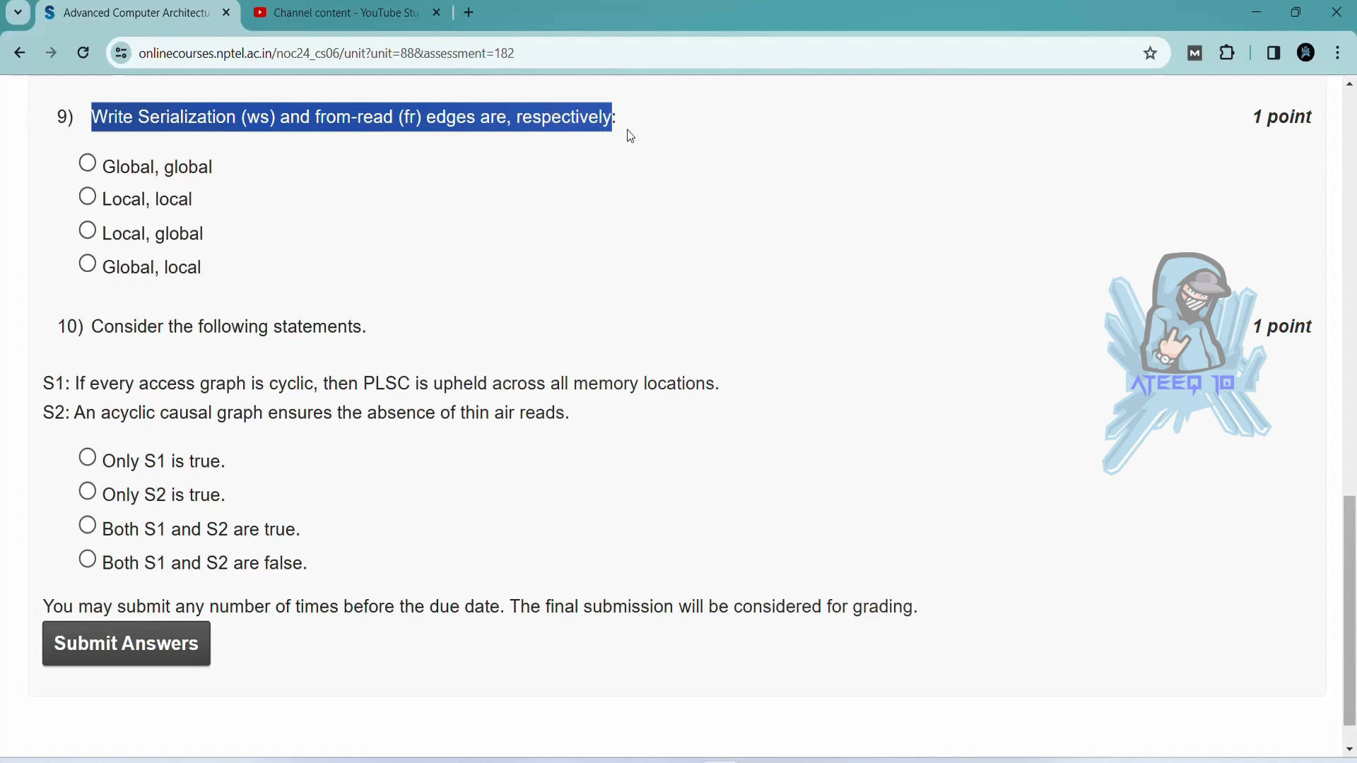
left_click(87, 263)
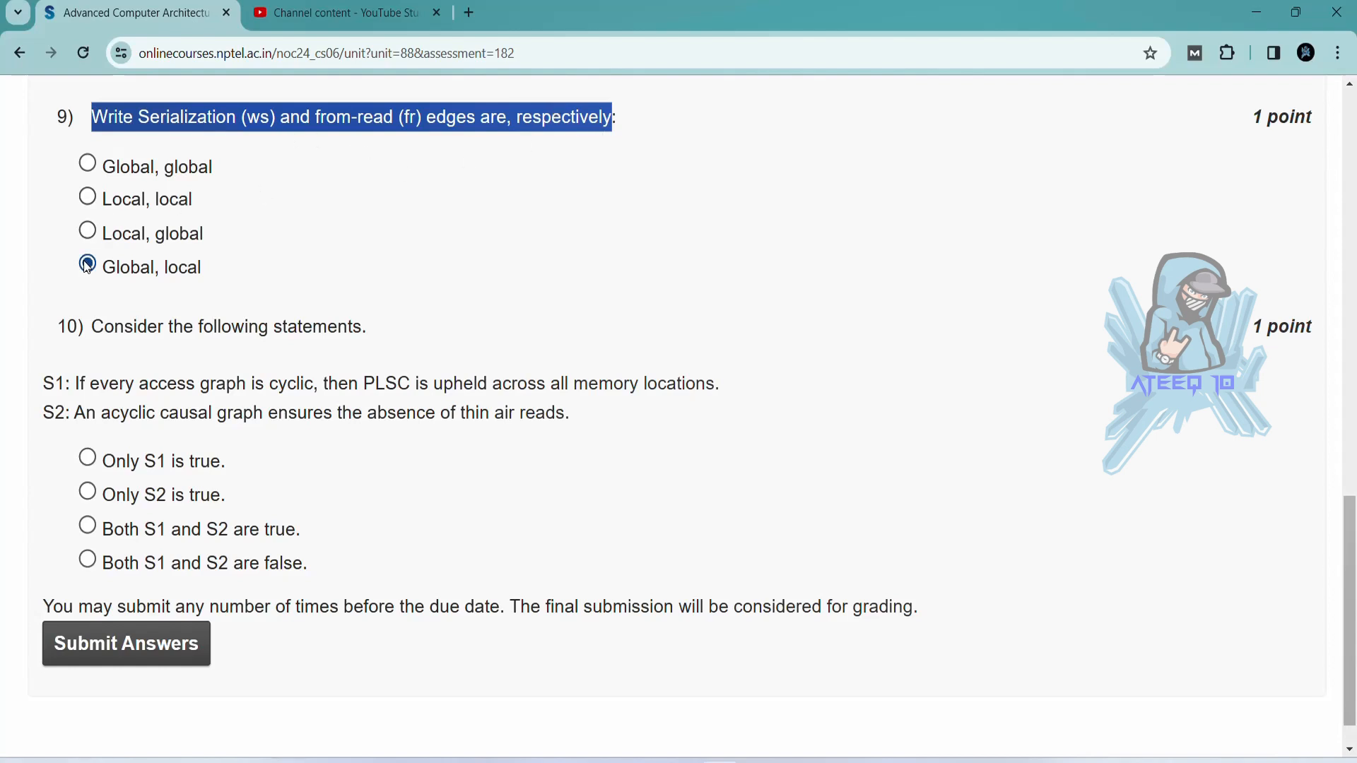
scroll("down", 3)
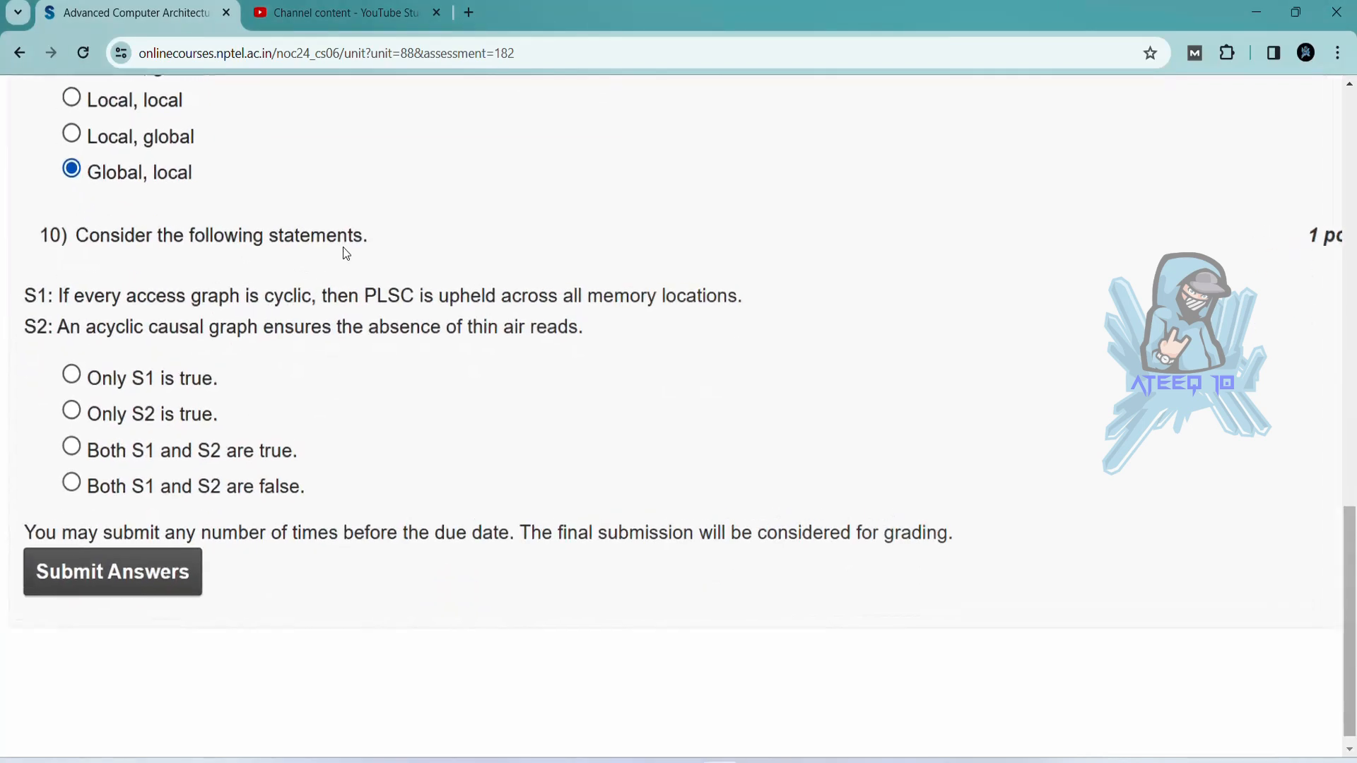
scroll("down", 3)
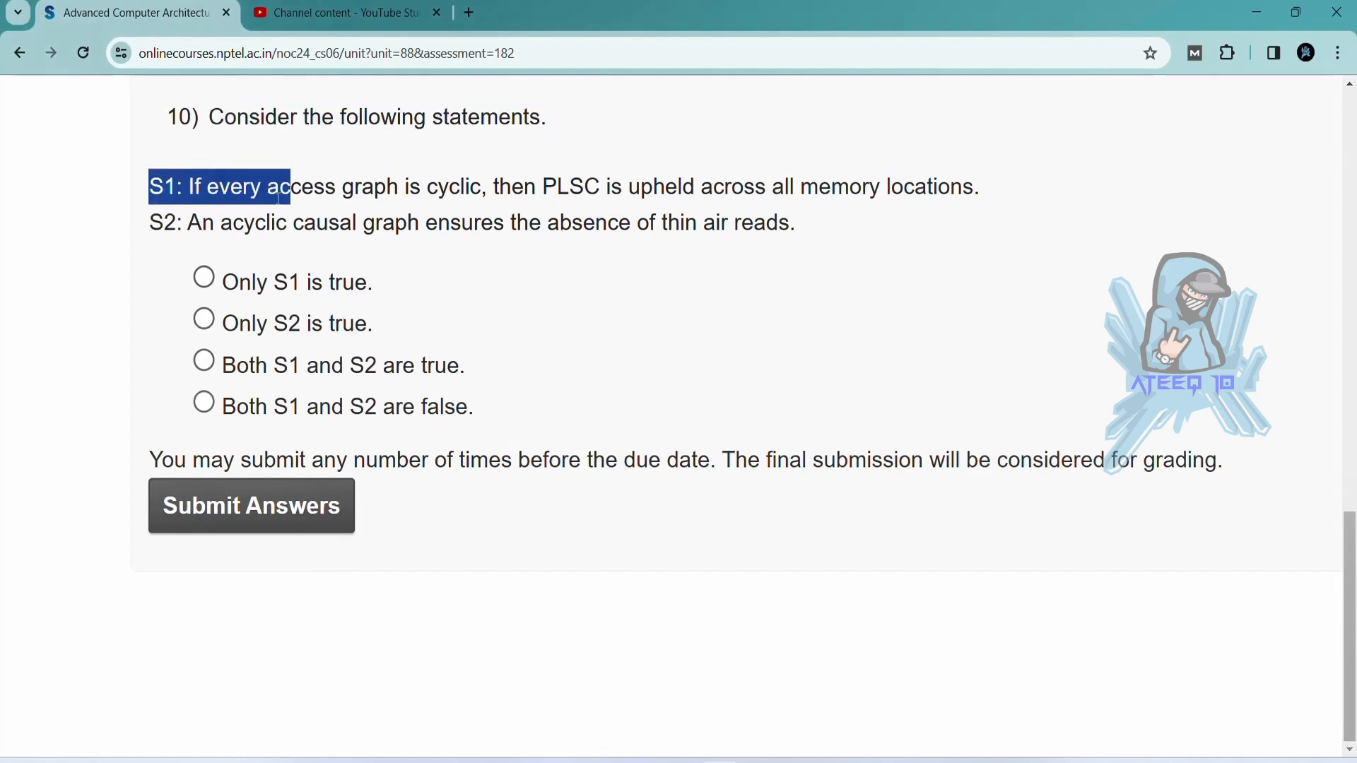
Answer question 10 with 'Both S1 and S2 are false' and submit the assignment.
left_click_drag(277, 187, 809, 233)
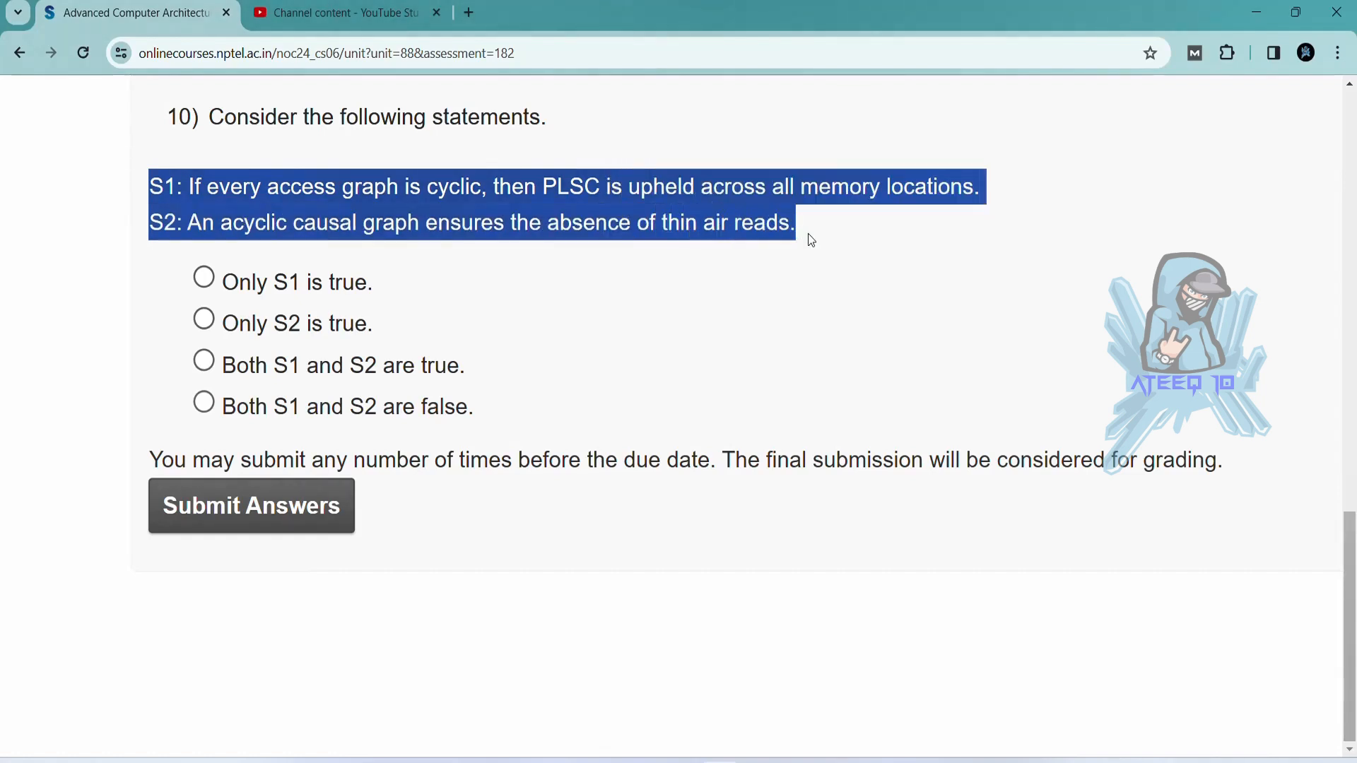
mouse_move(847, 240)
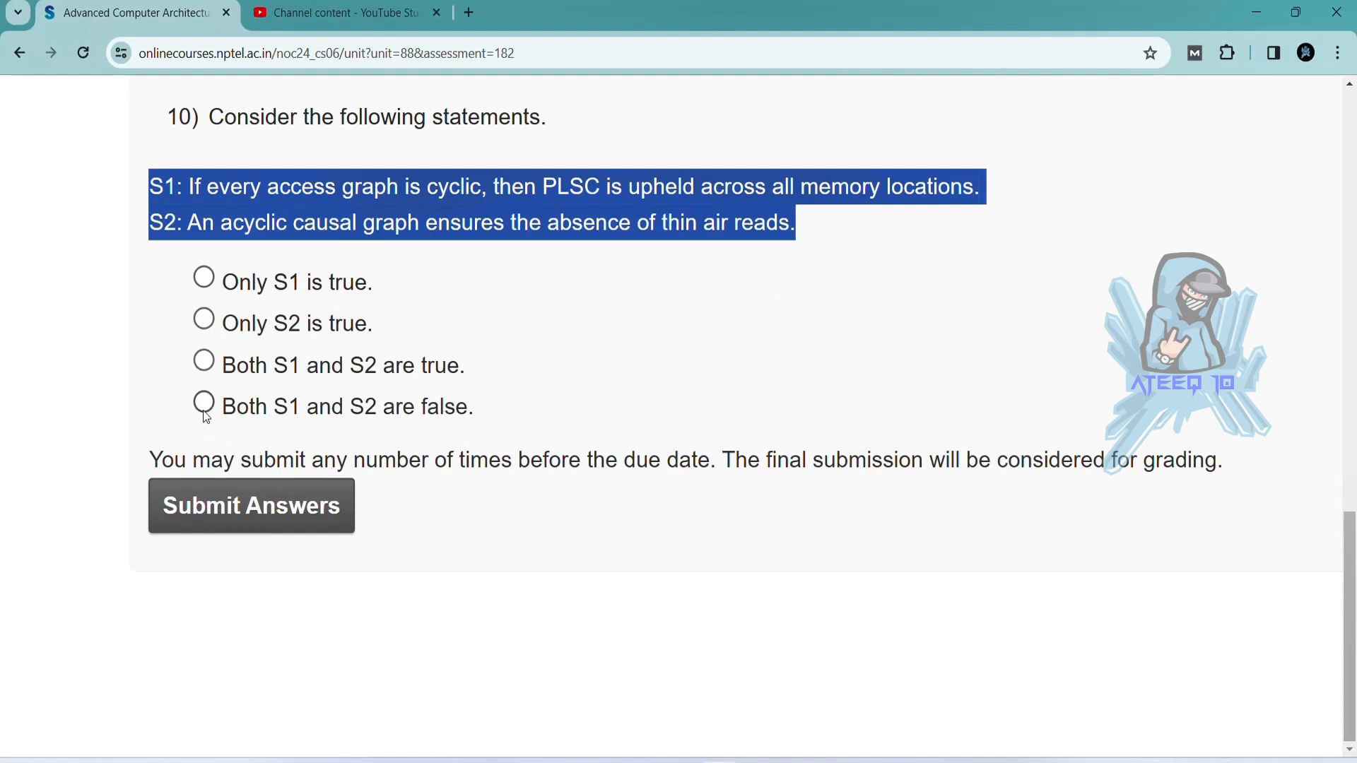
left_click(203, 402)
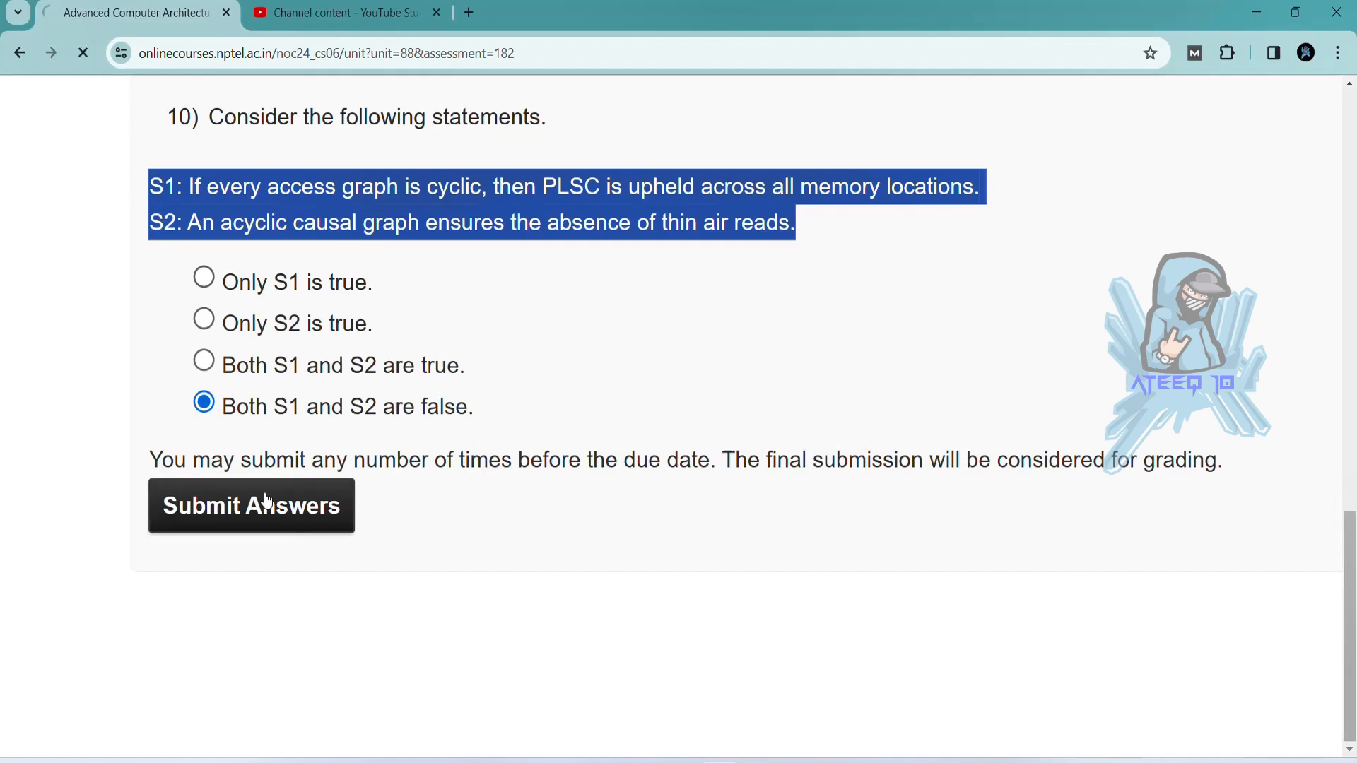
left_click(251, 506)
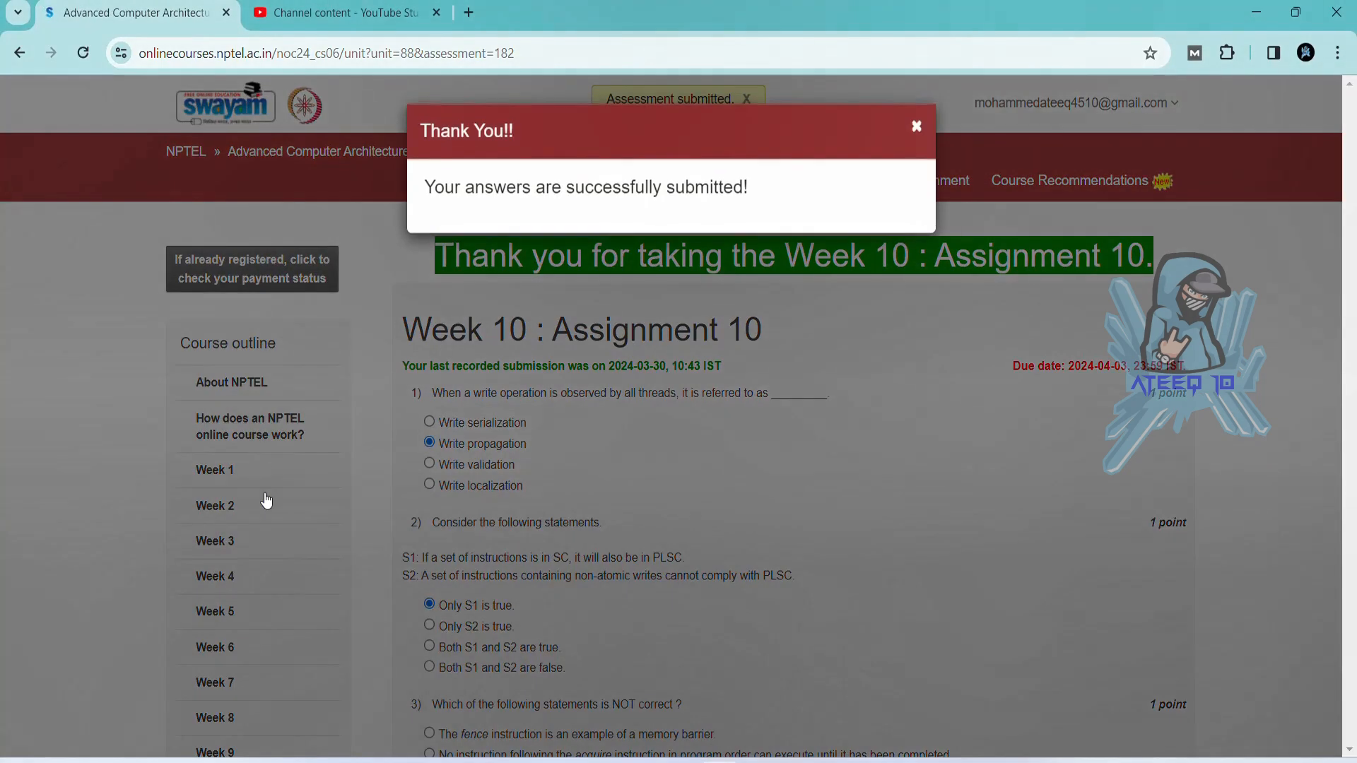
left_click(914, 125)
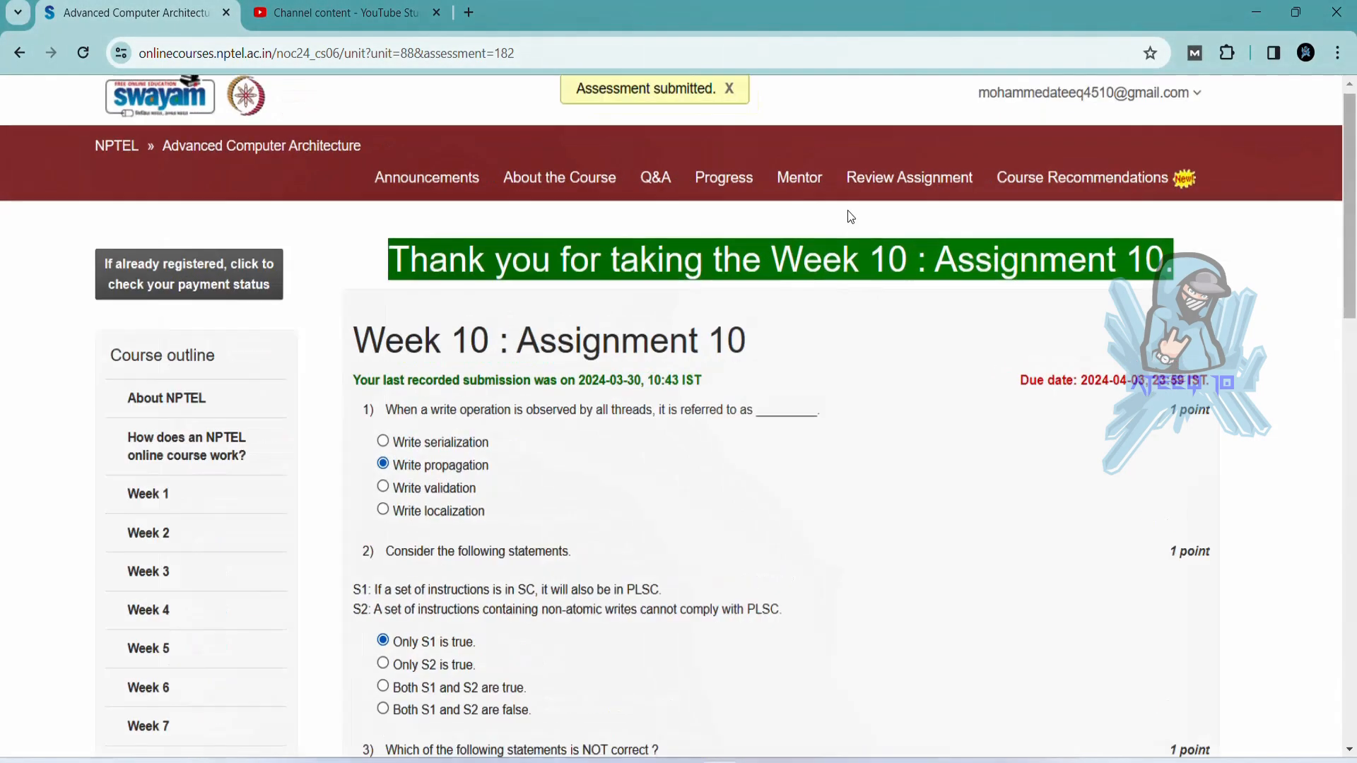